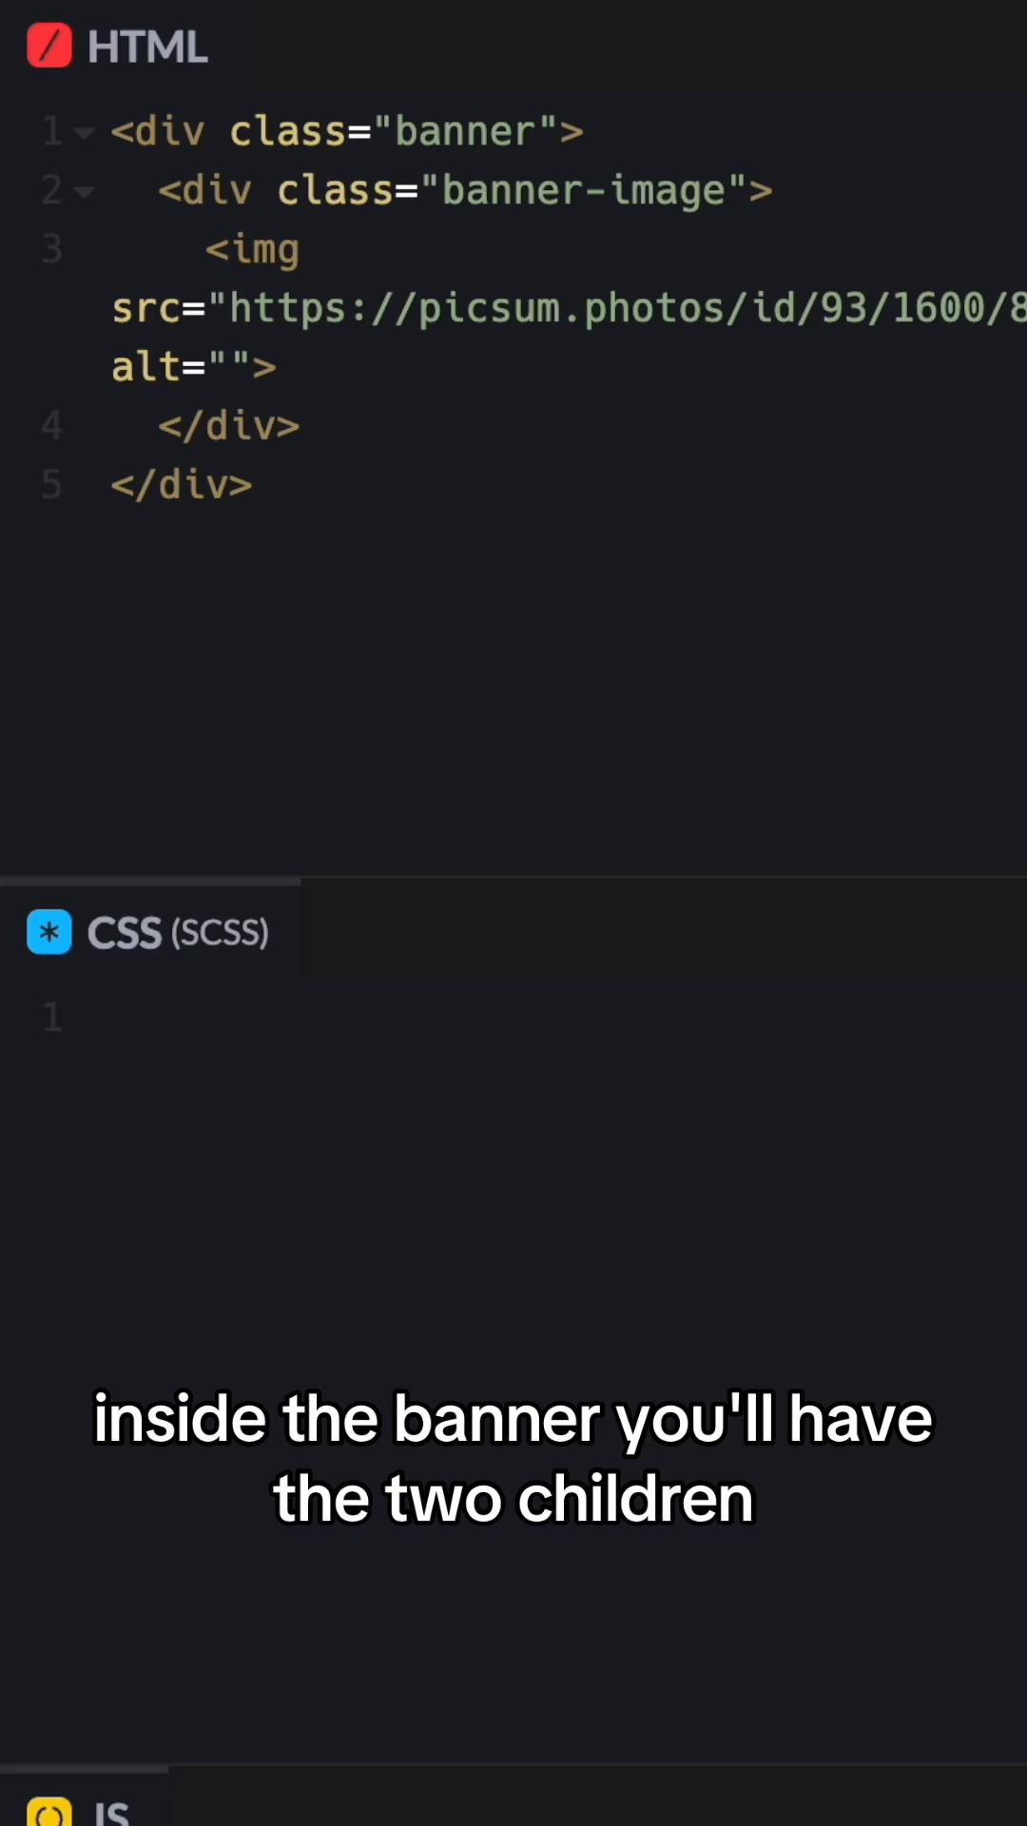
- Add .banner, .banner-image and .banner-content rules with a nested img width of 100%
text(.banner-content {)
text(width: 1)
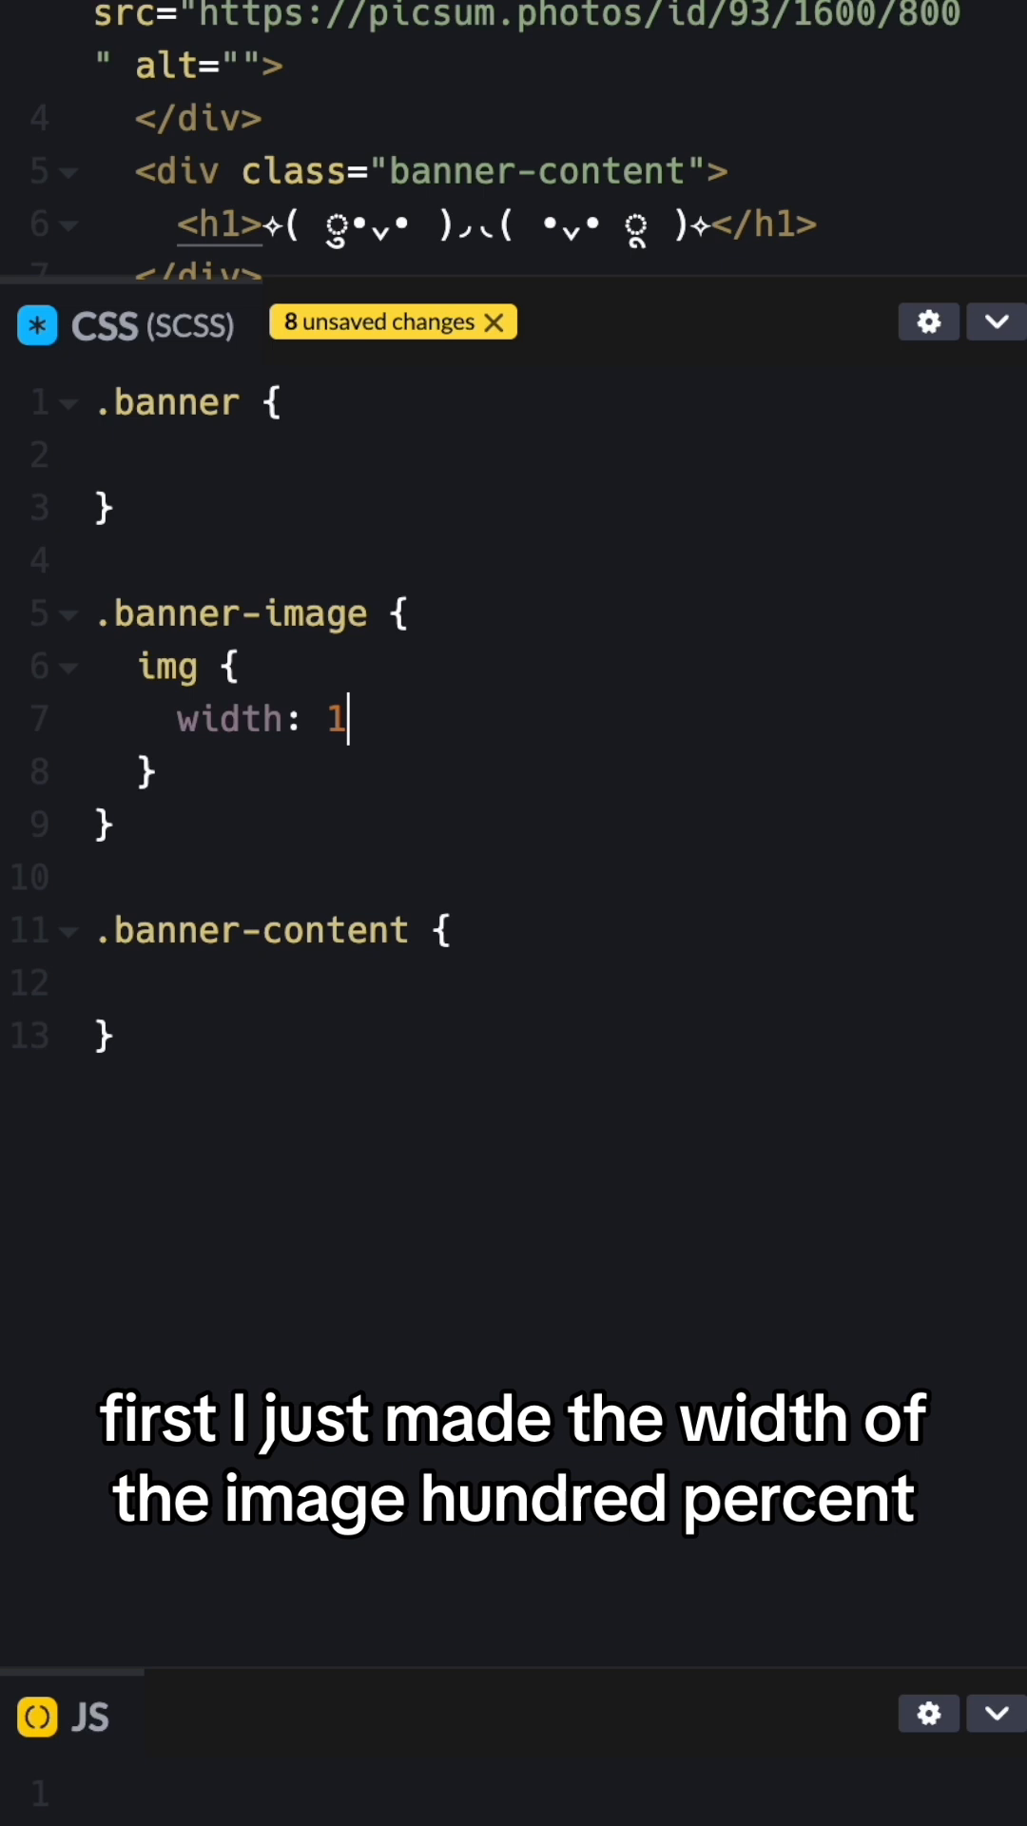
text(00%;)
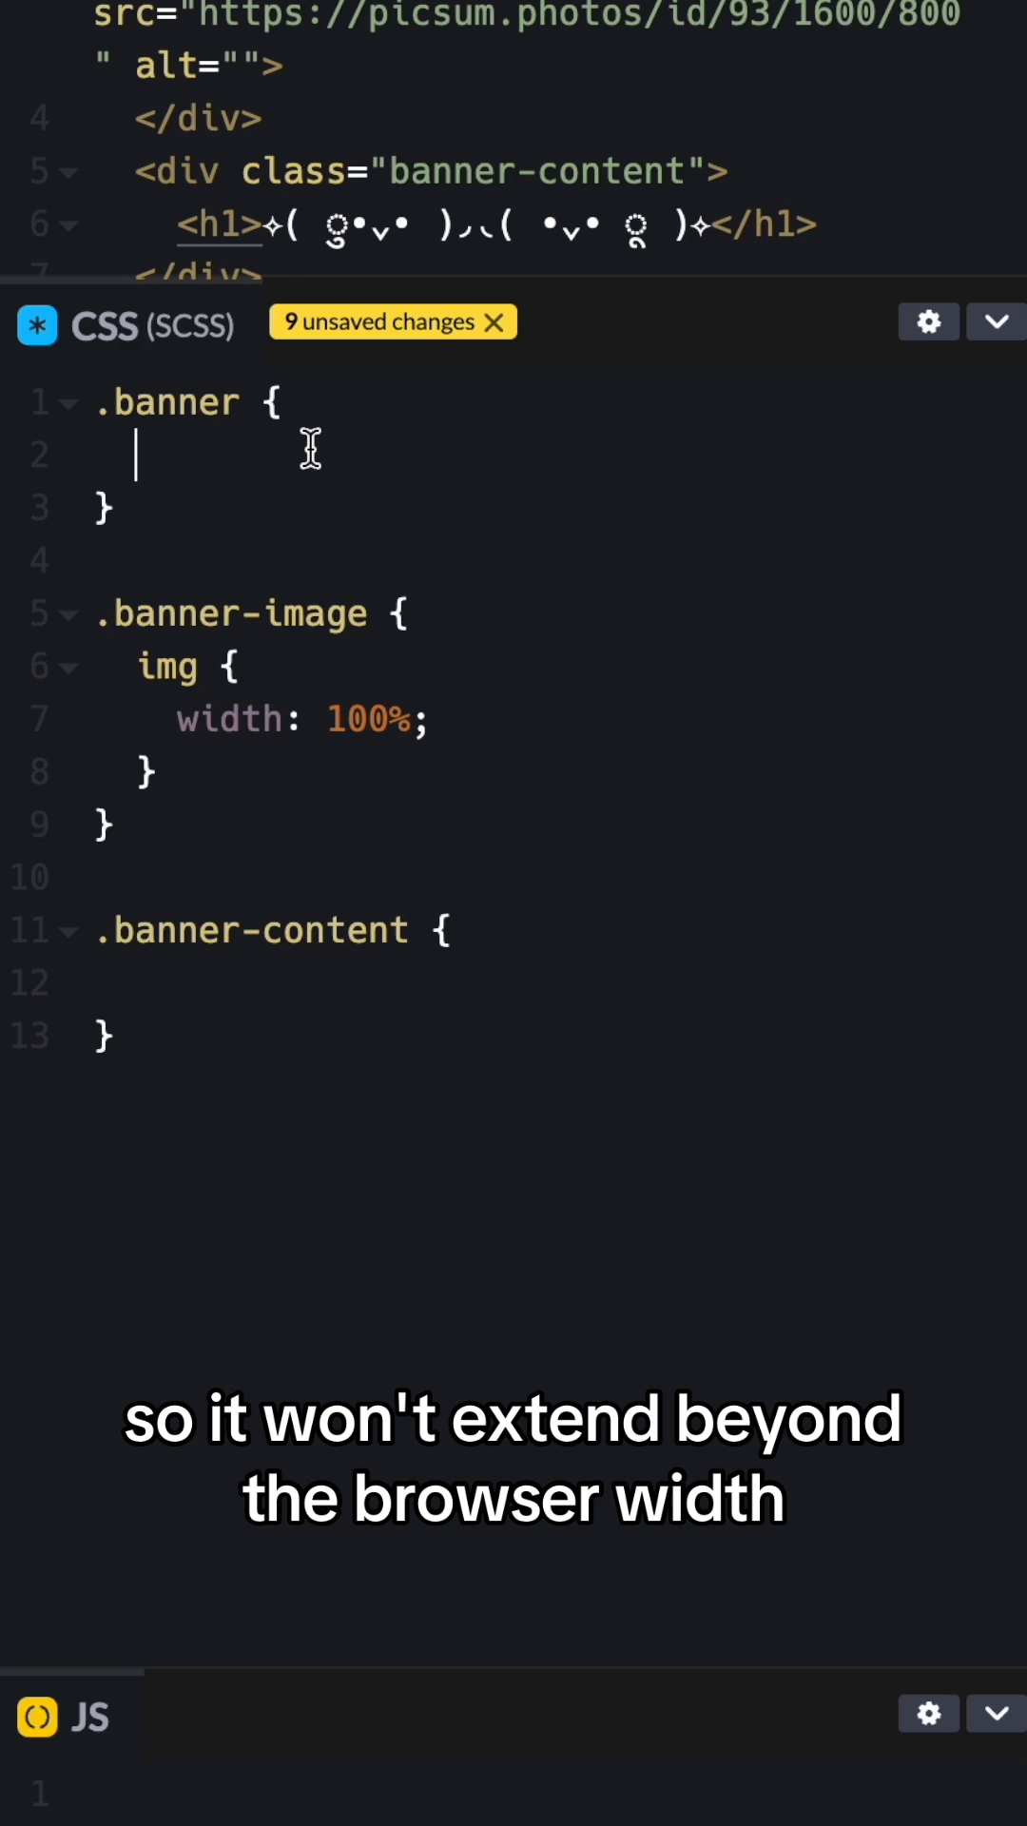
- Add display: grid; to the .banner rule
text(display: gri)
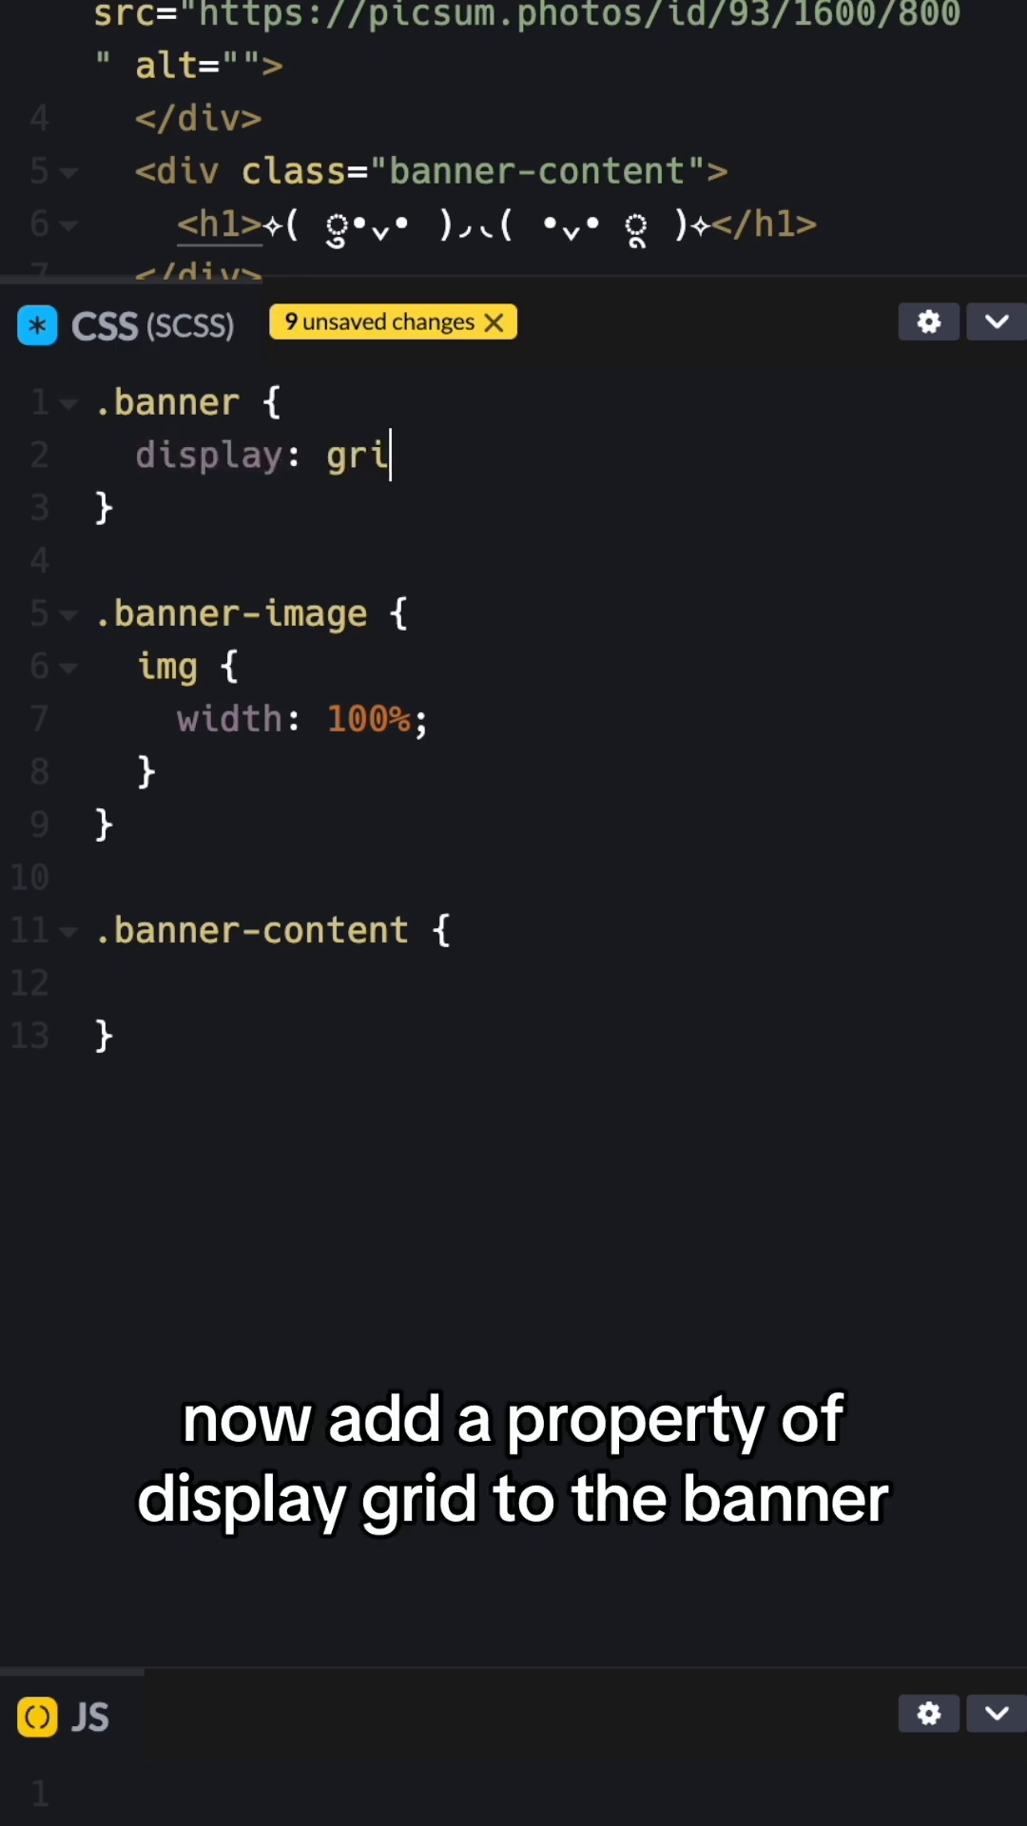
text(d;)
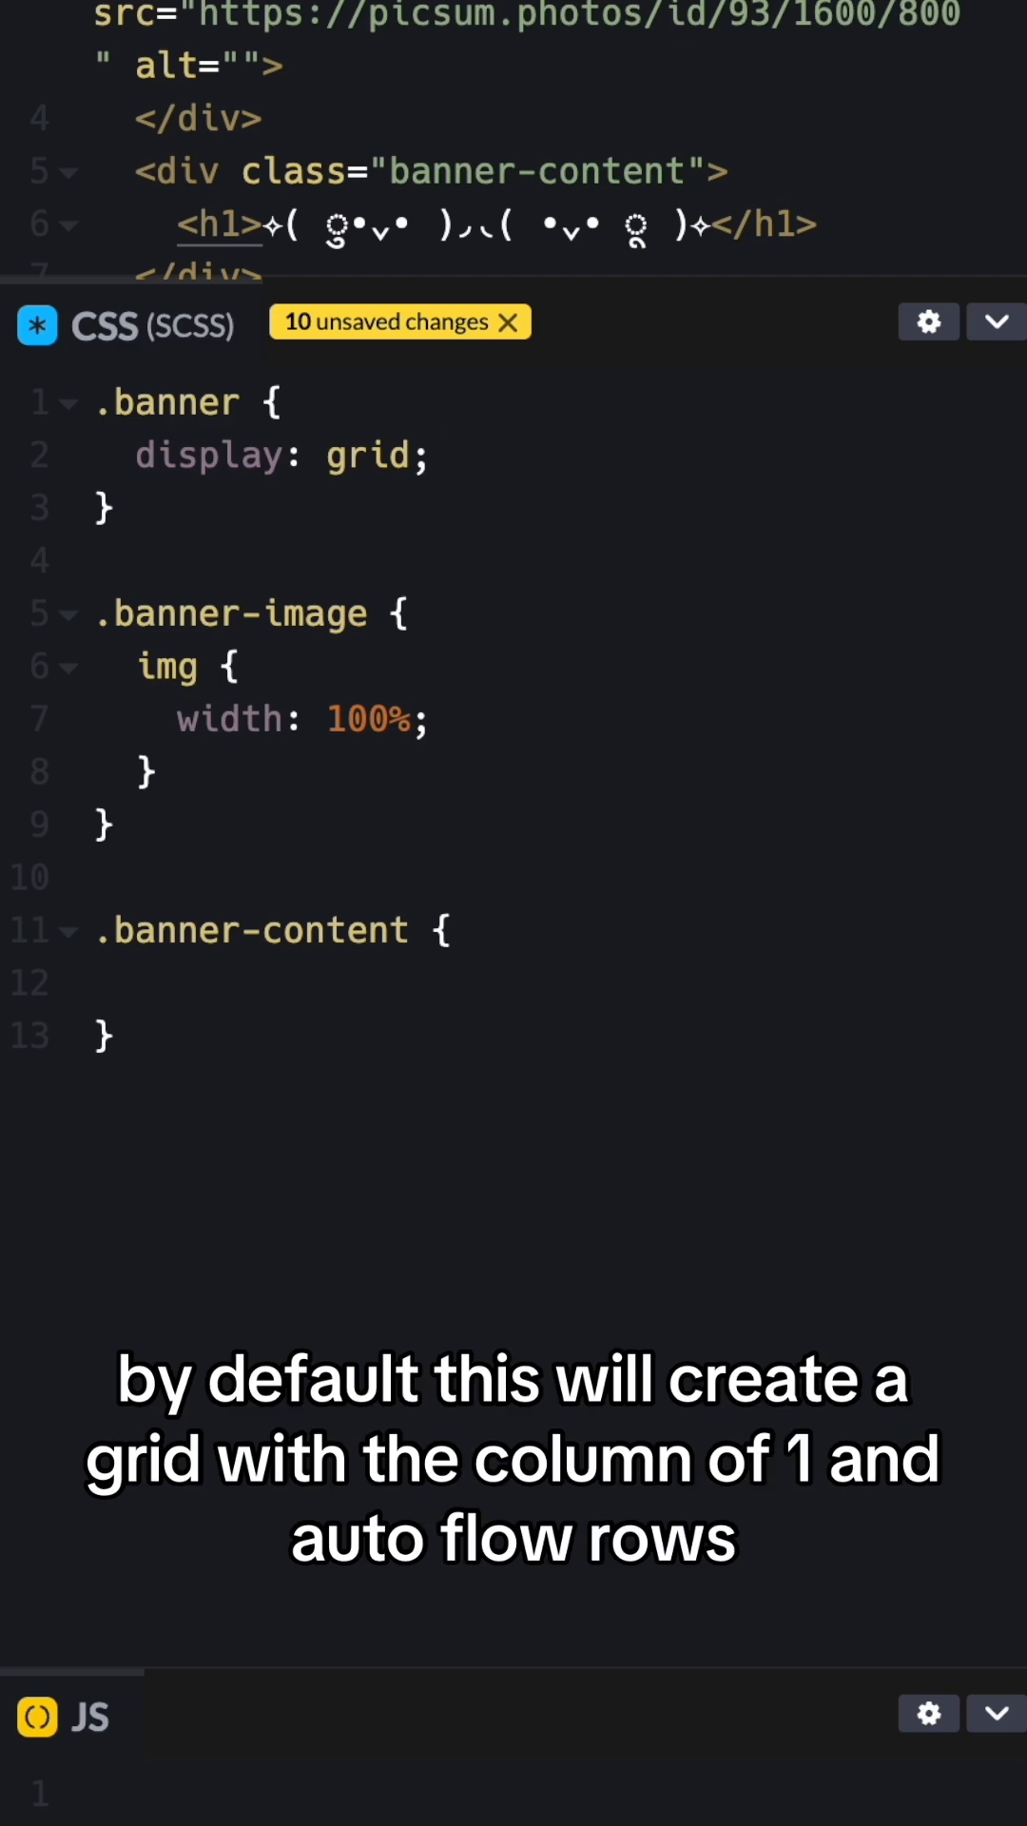
click(401, 613)
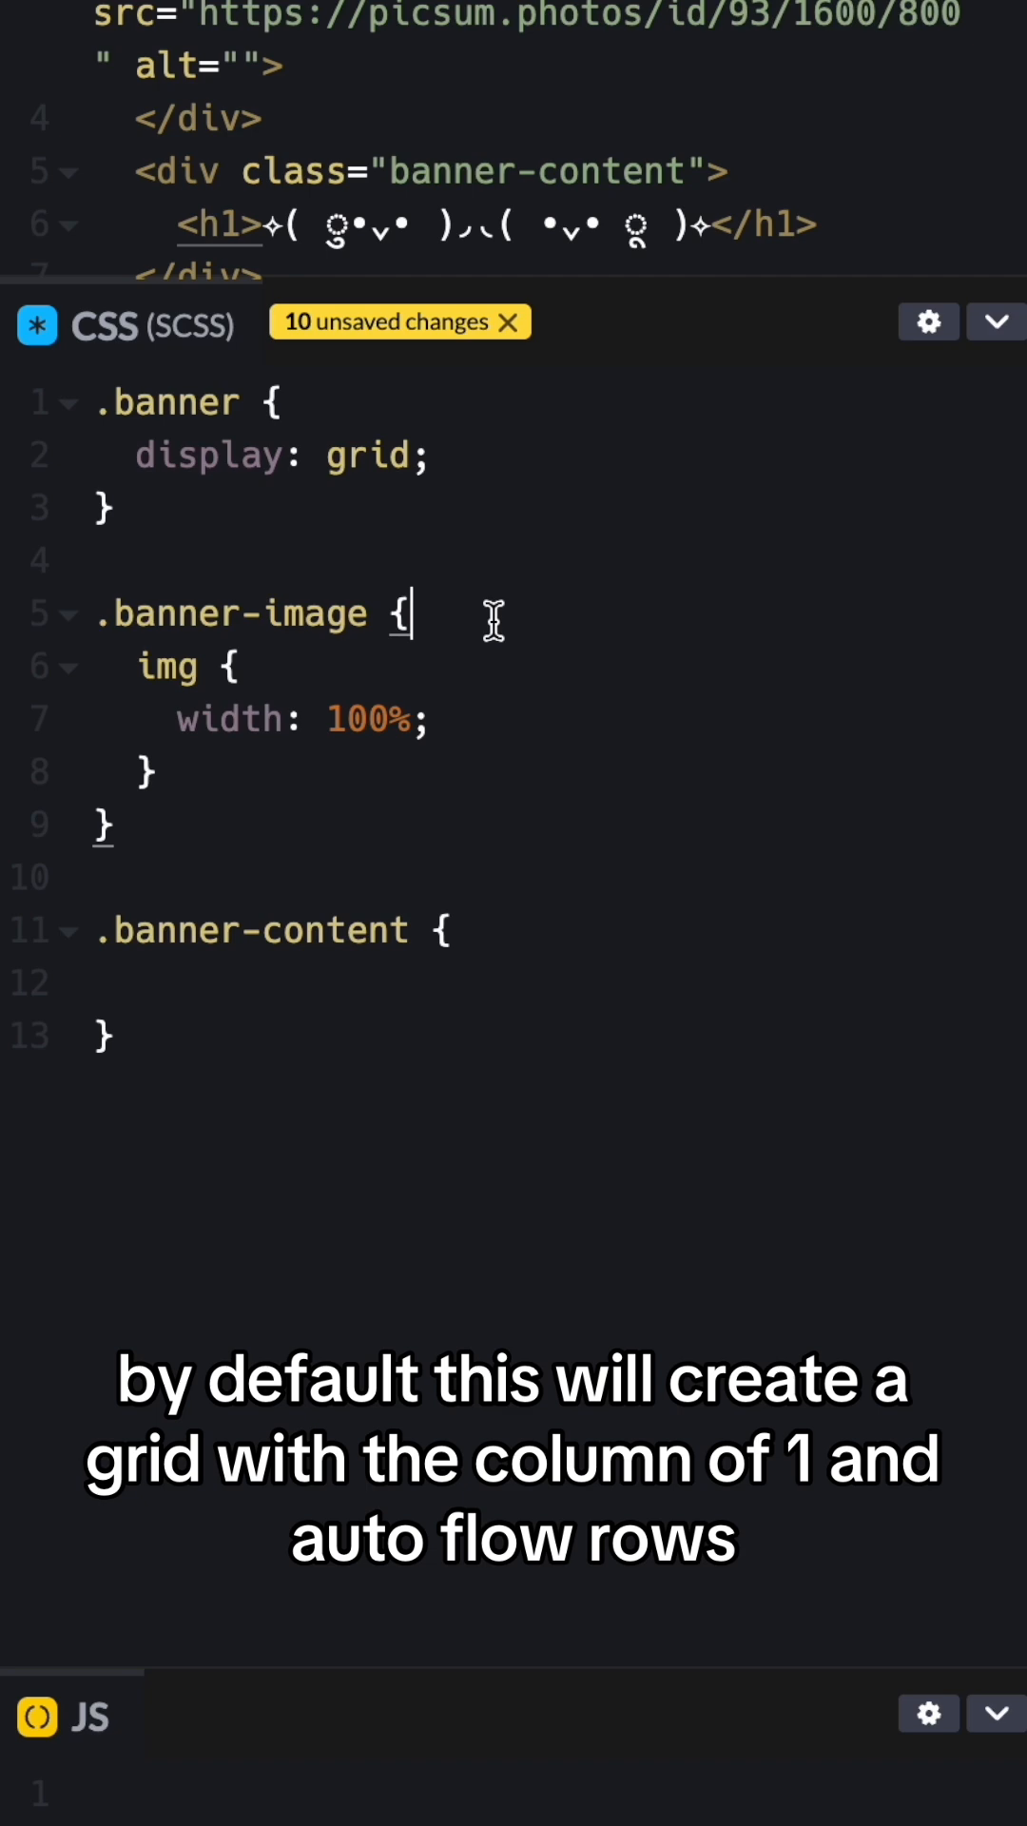
- Give .banner-image grid-row: 1 and grid-column: 1
text(grid-row: 1;)
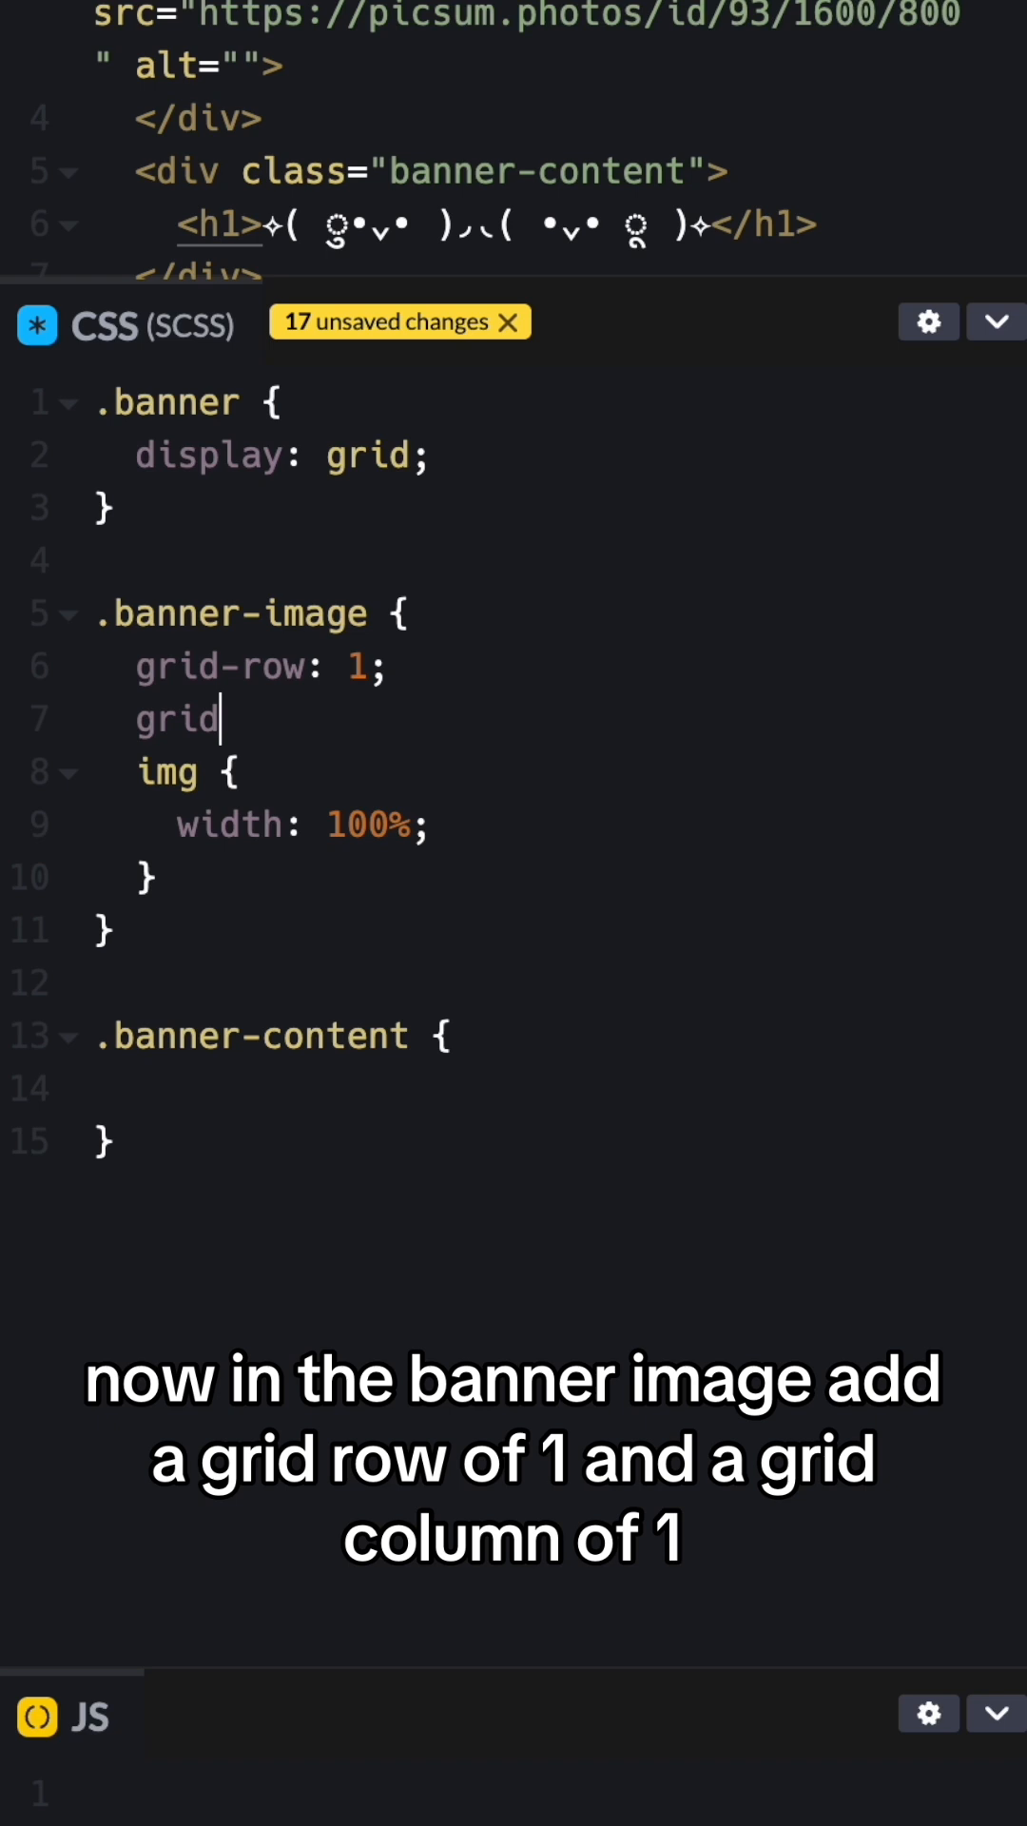
text(-column)
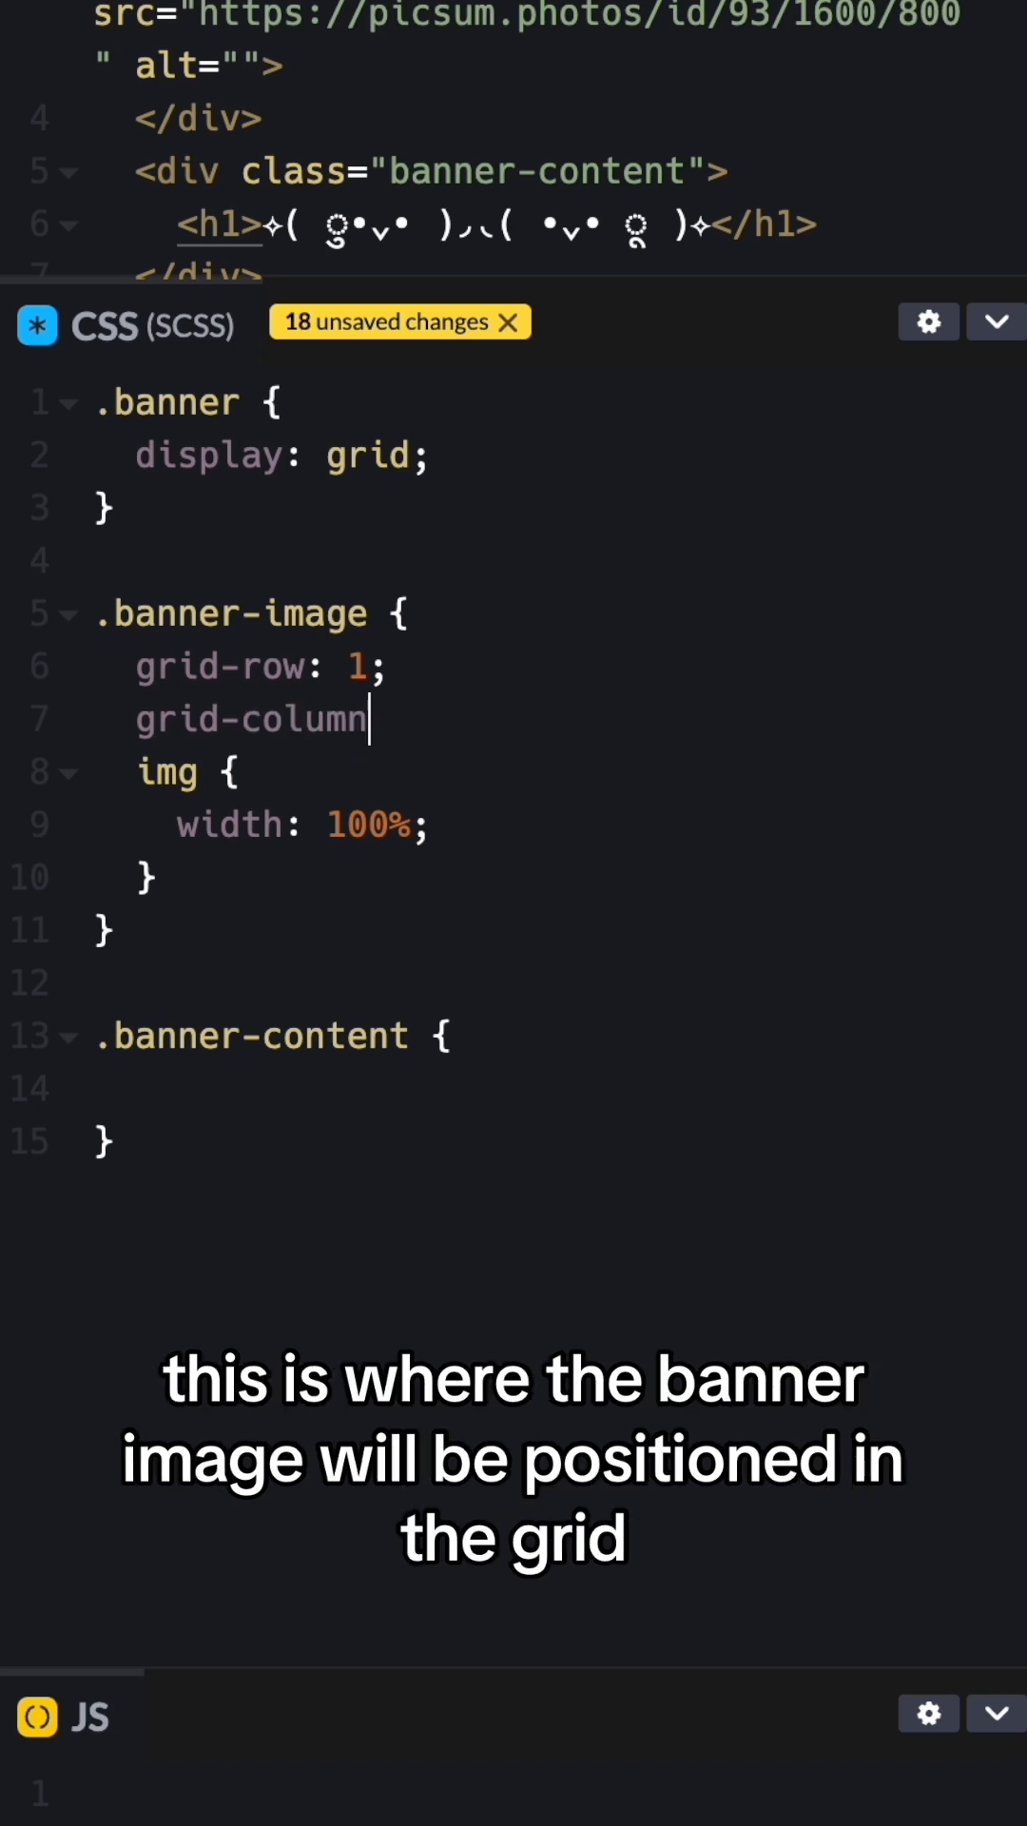
text(: 1;)
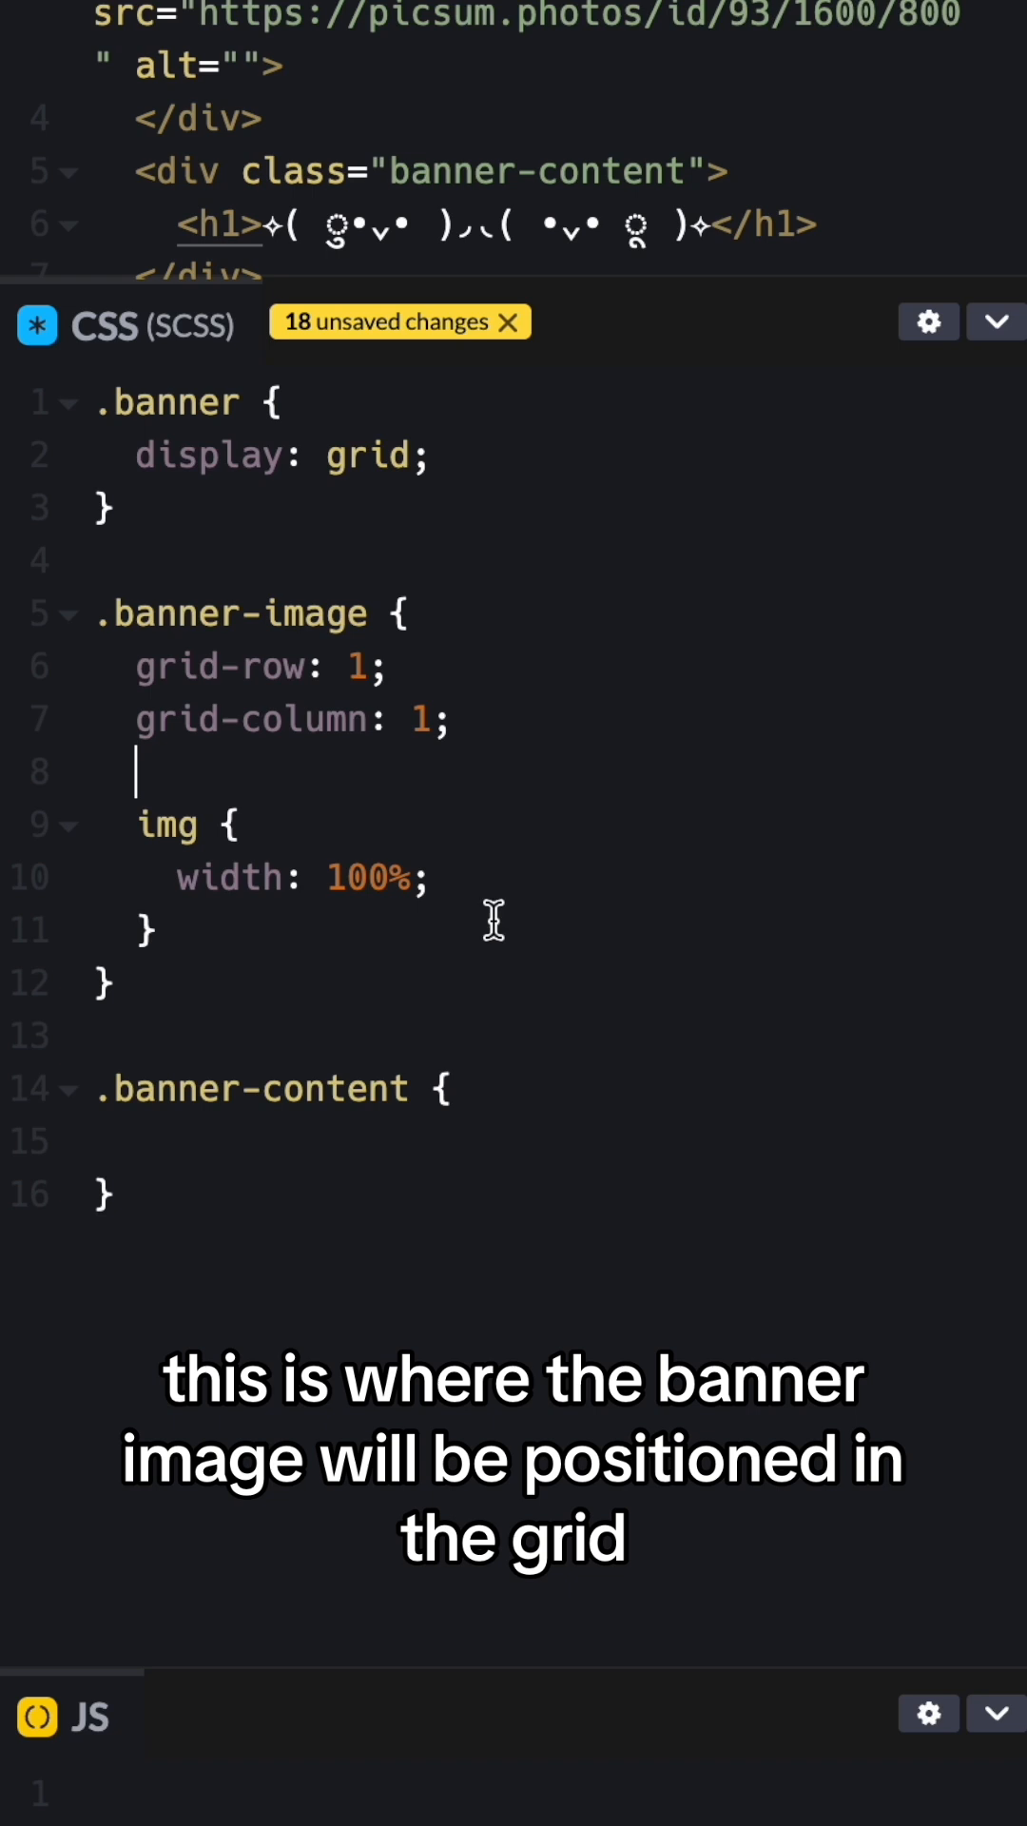
text(grid-)
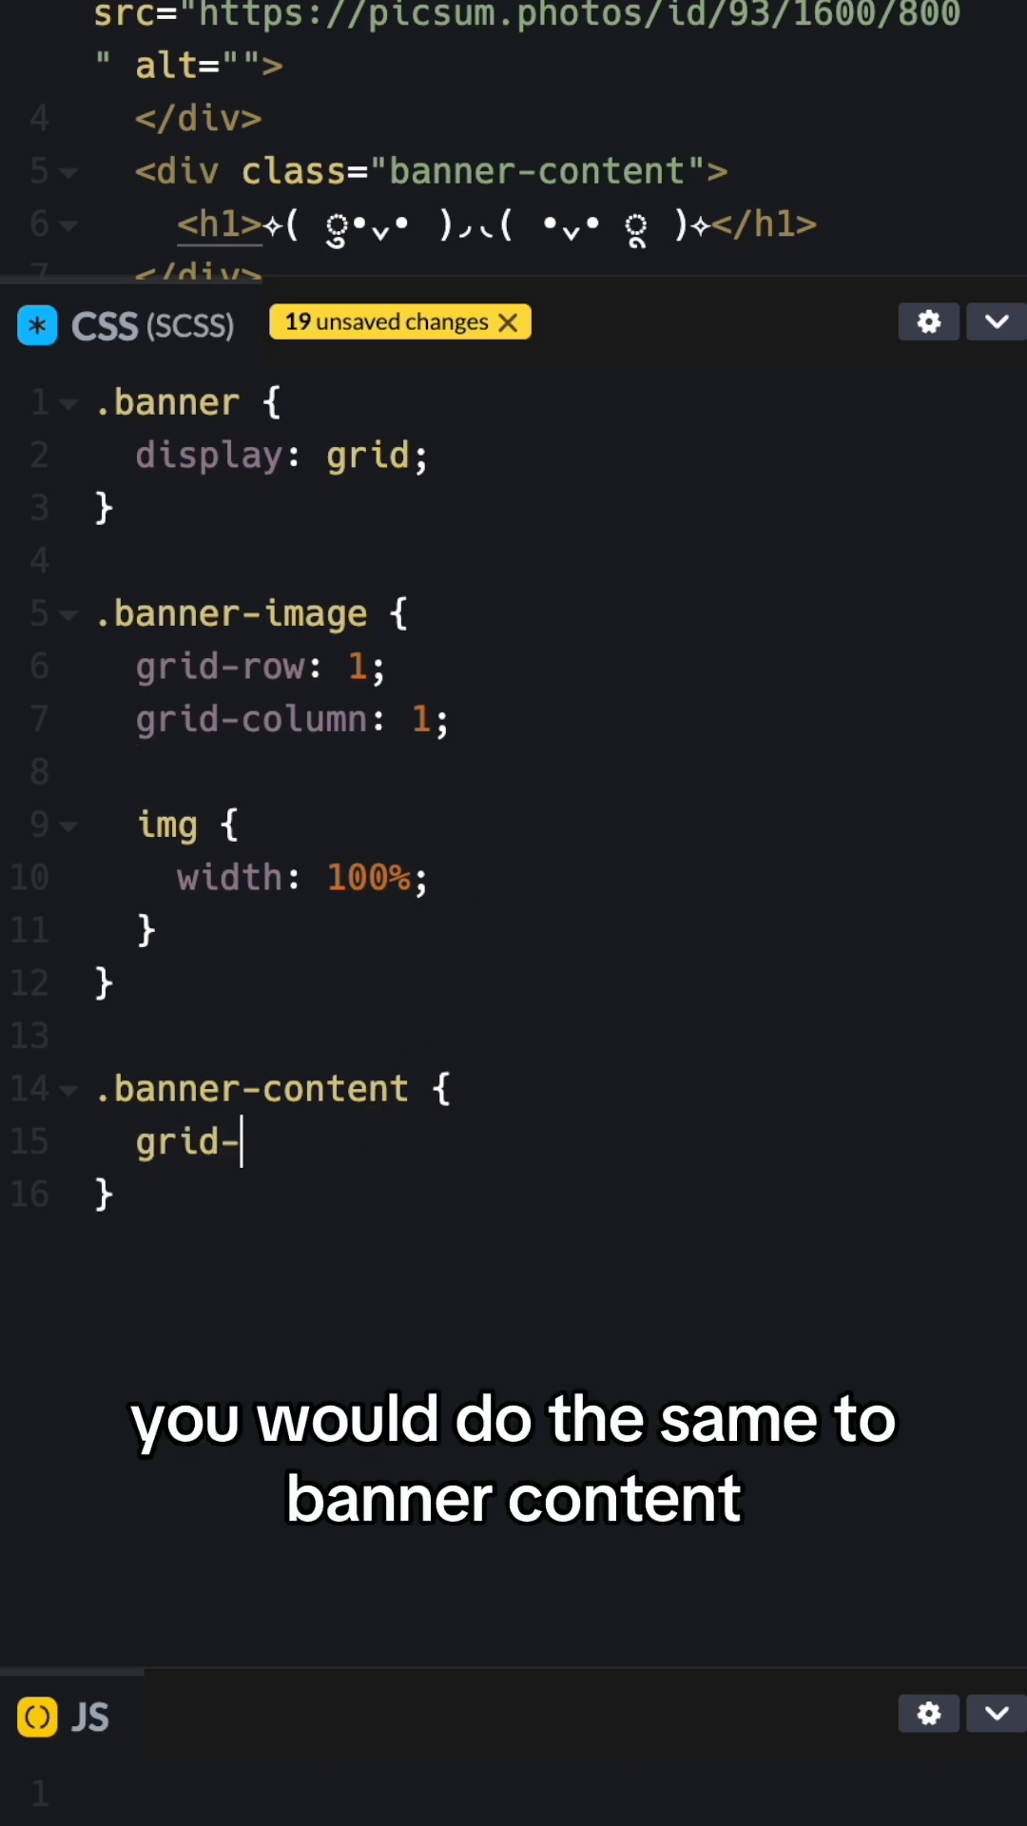
- Give .banner-content grid-row: 1 and grid-column: 1 so it overlaps the image
text(row: 1;)
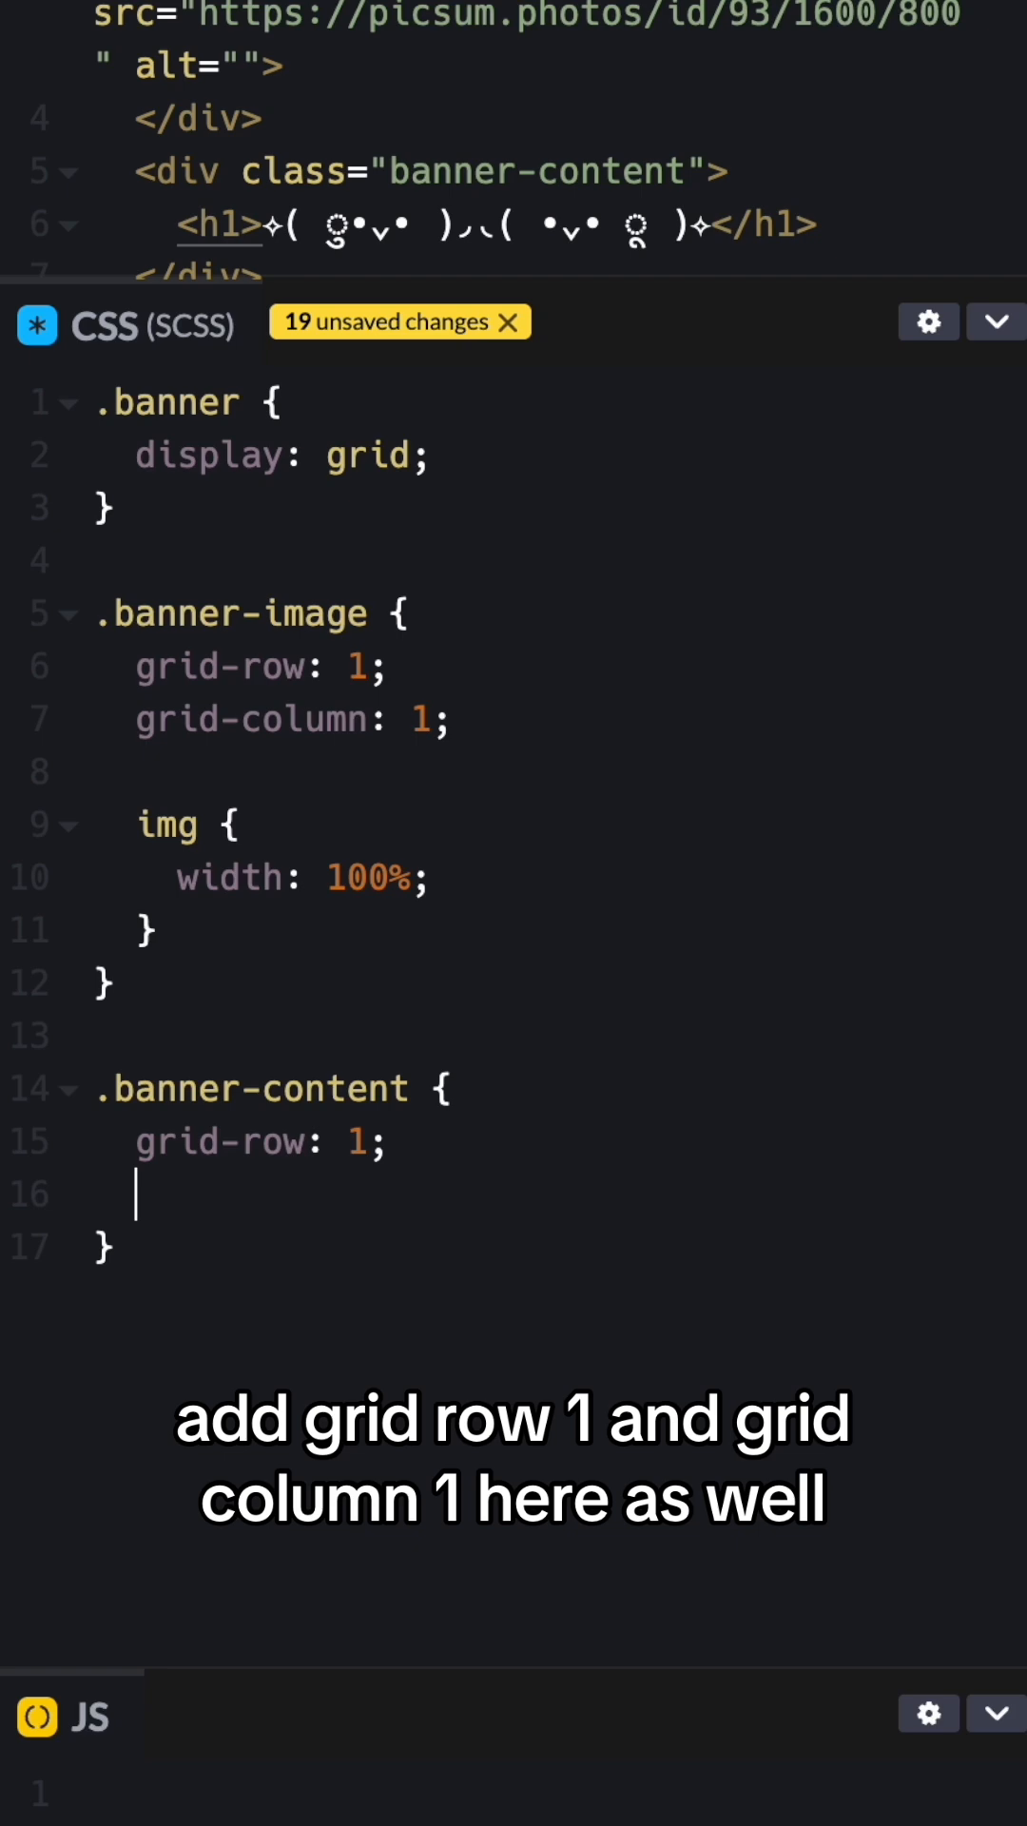
text(grid-column)
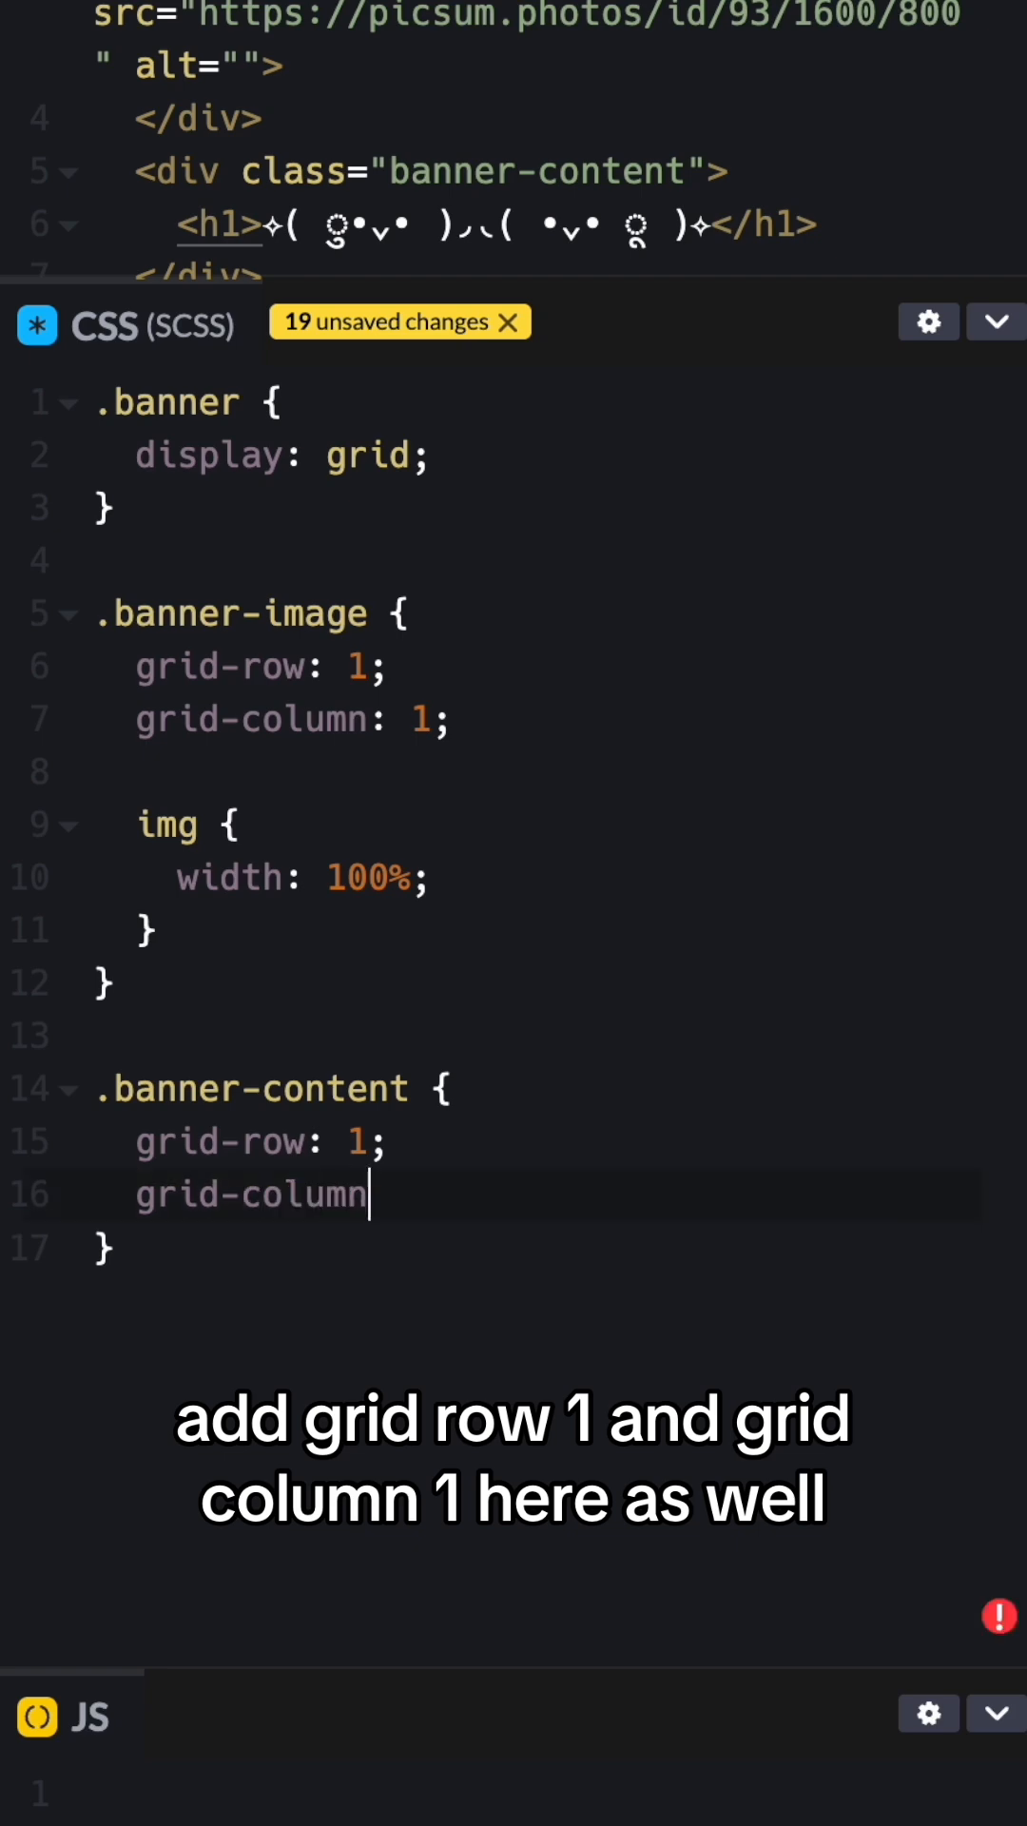
text(: 1;)
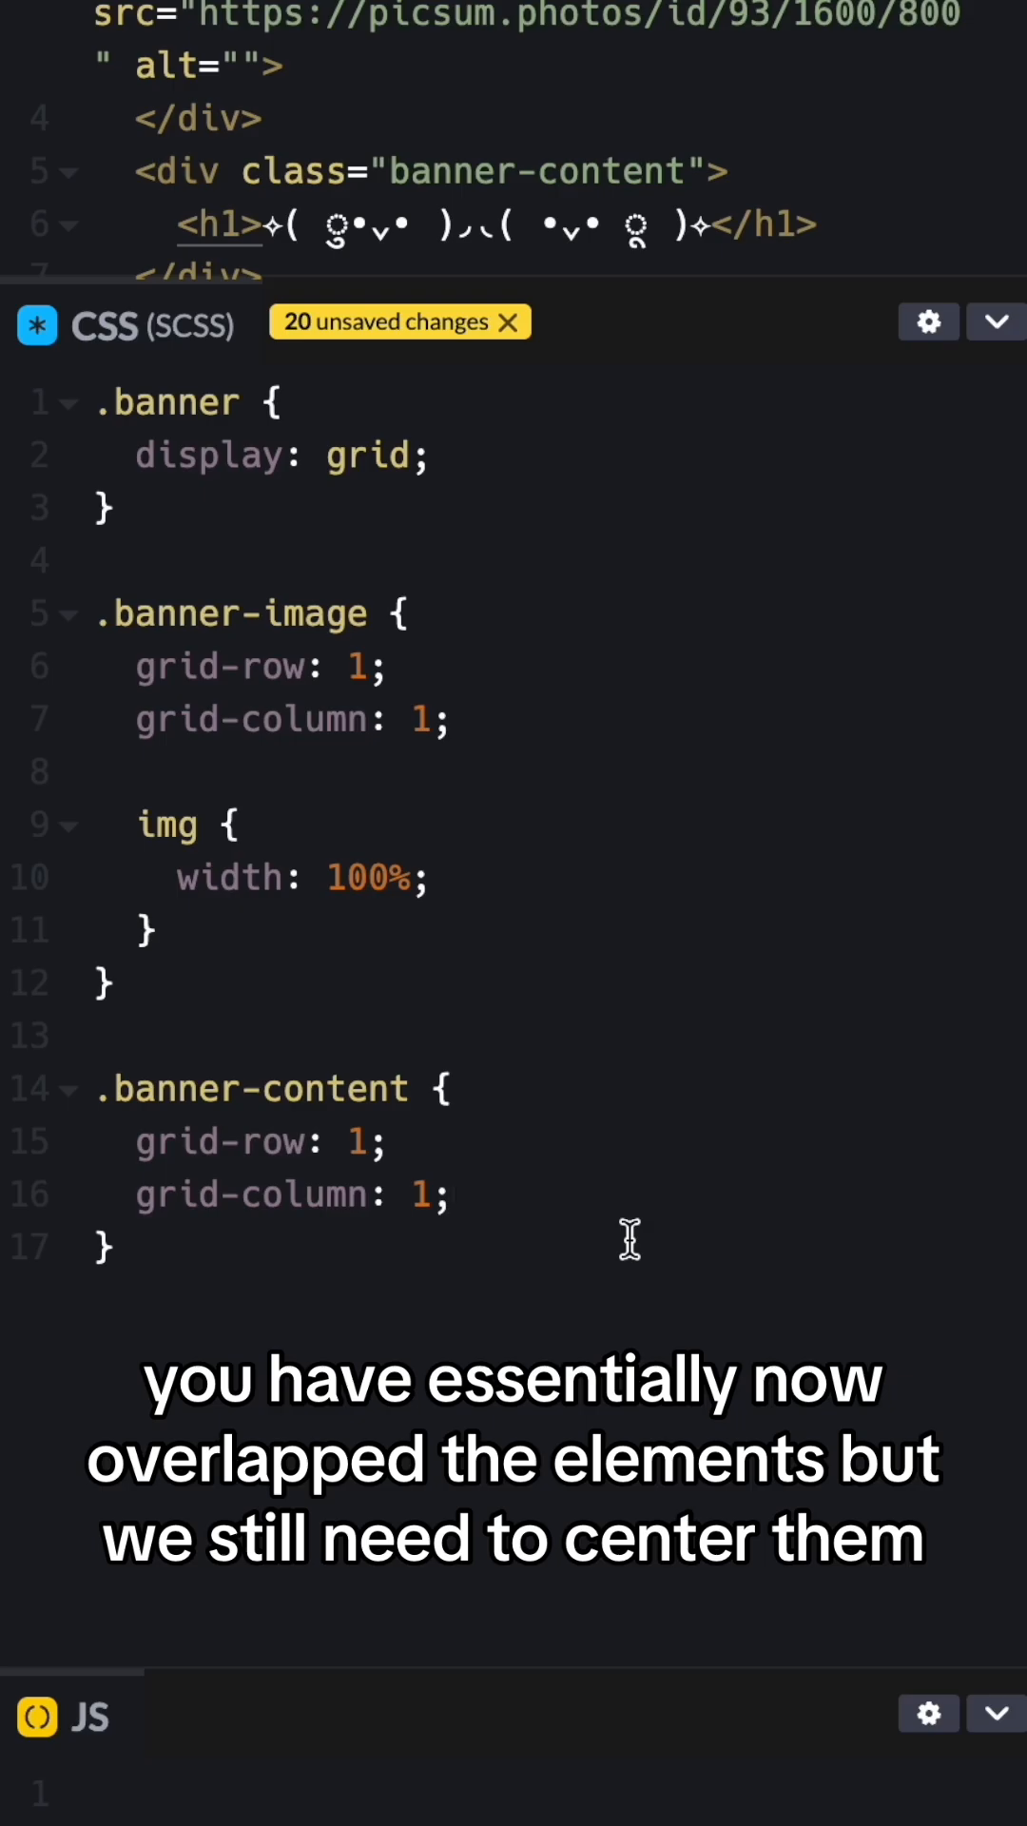
- Add align-self: center and justify-self: center to .banner-content
text(al)
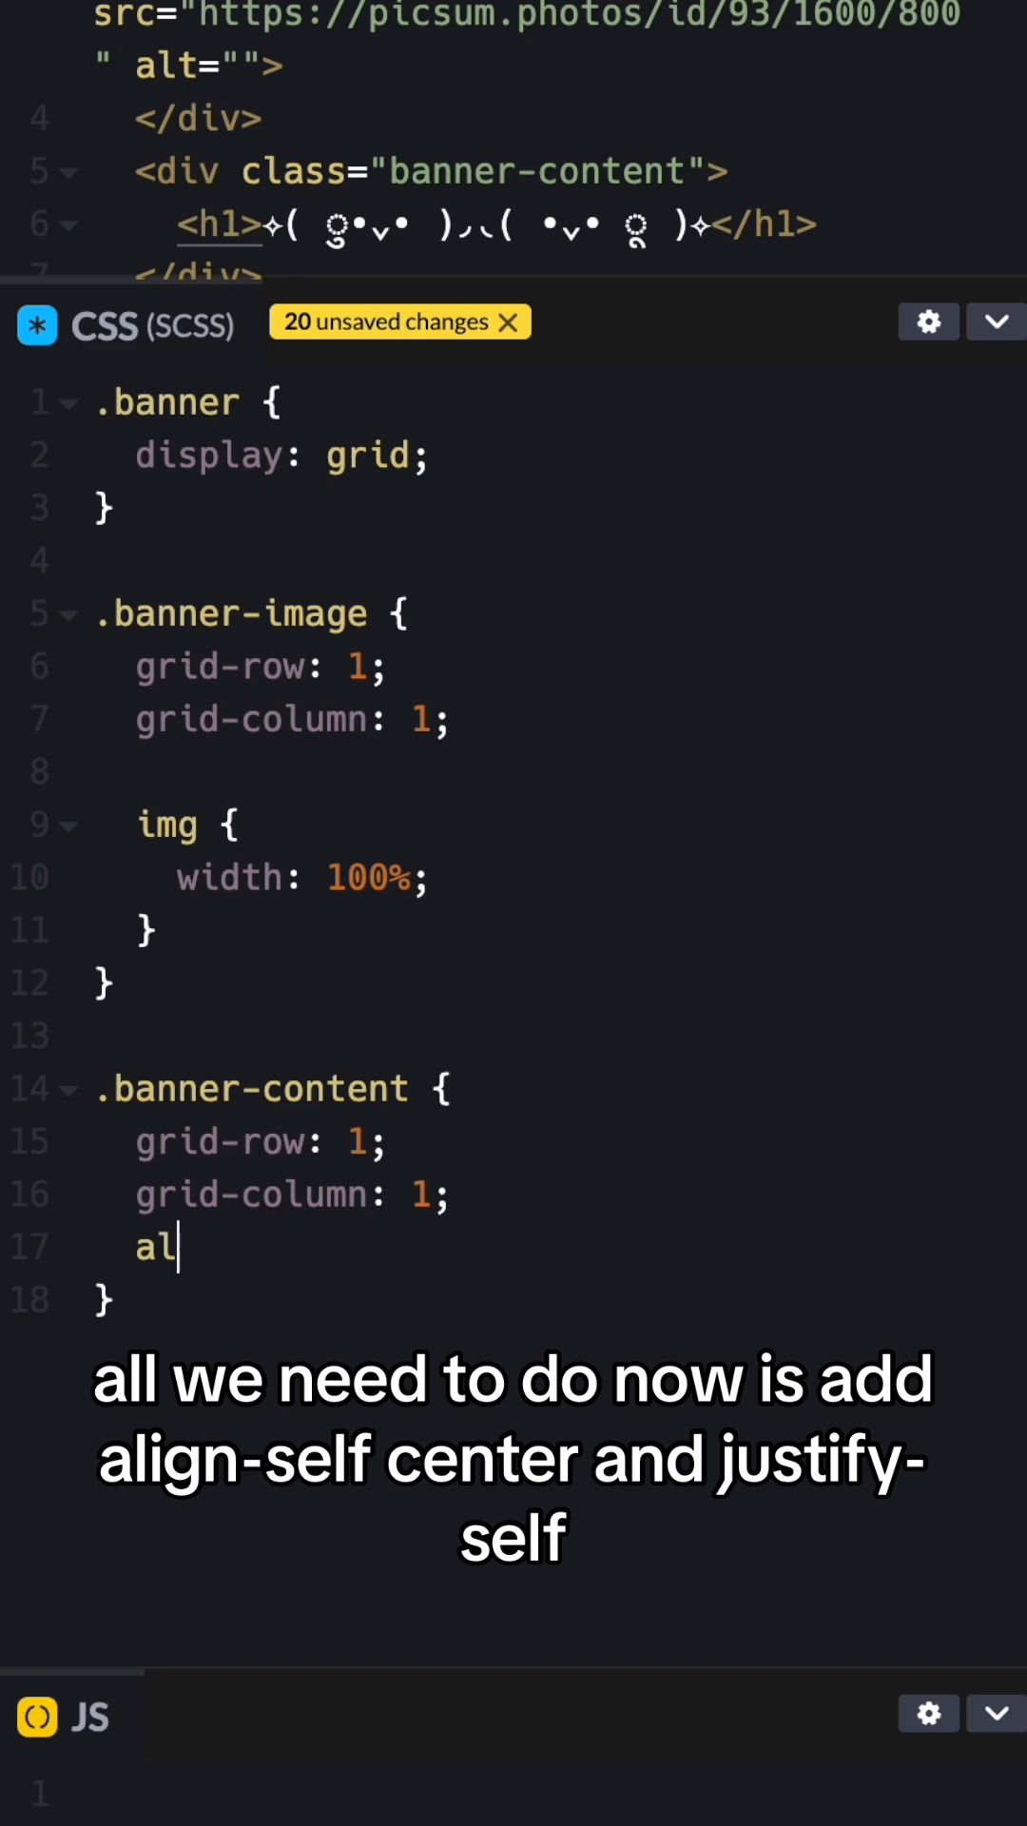
text(ign-self:)
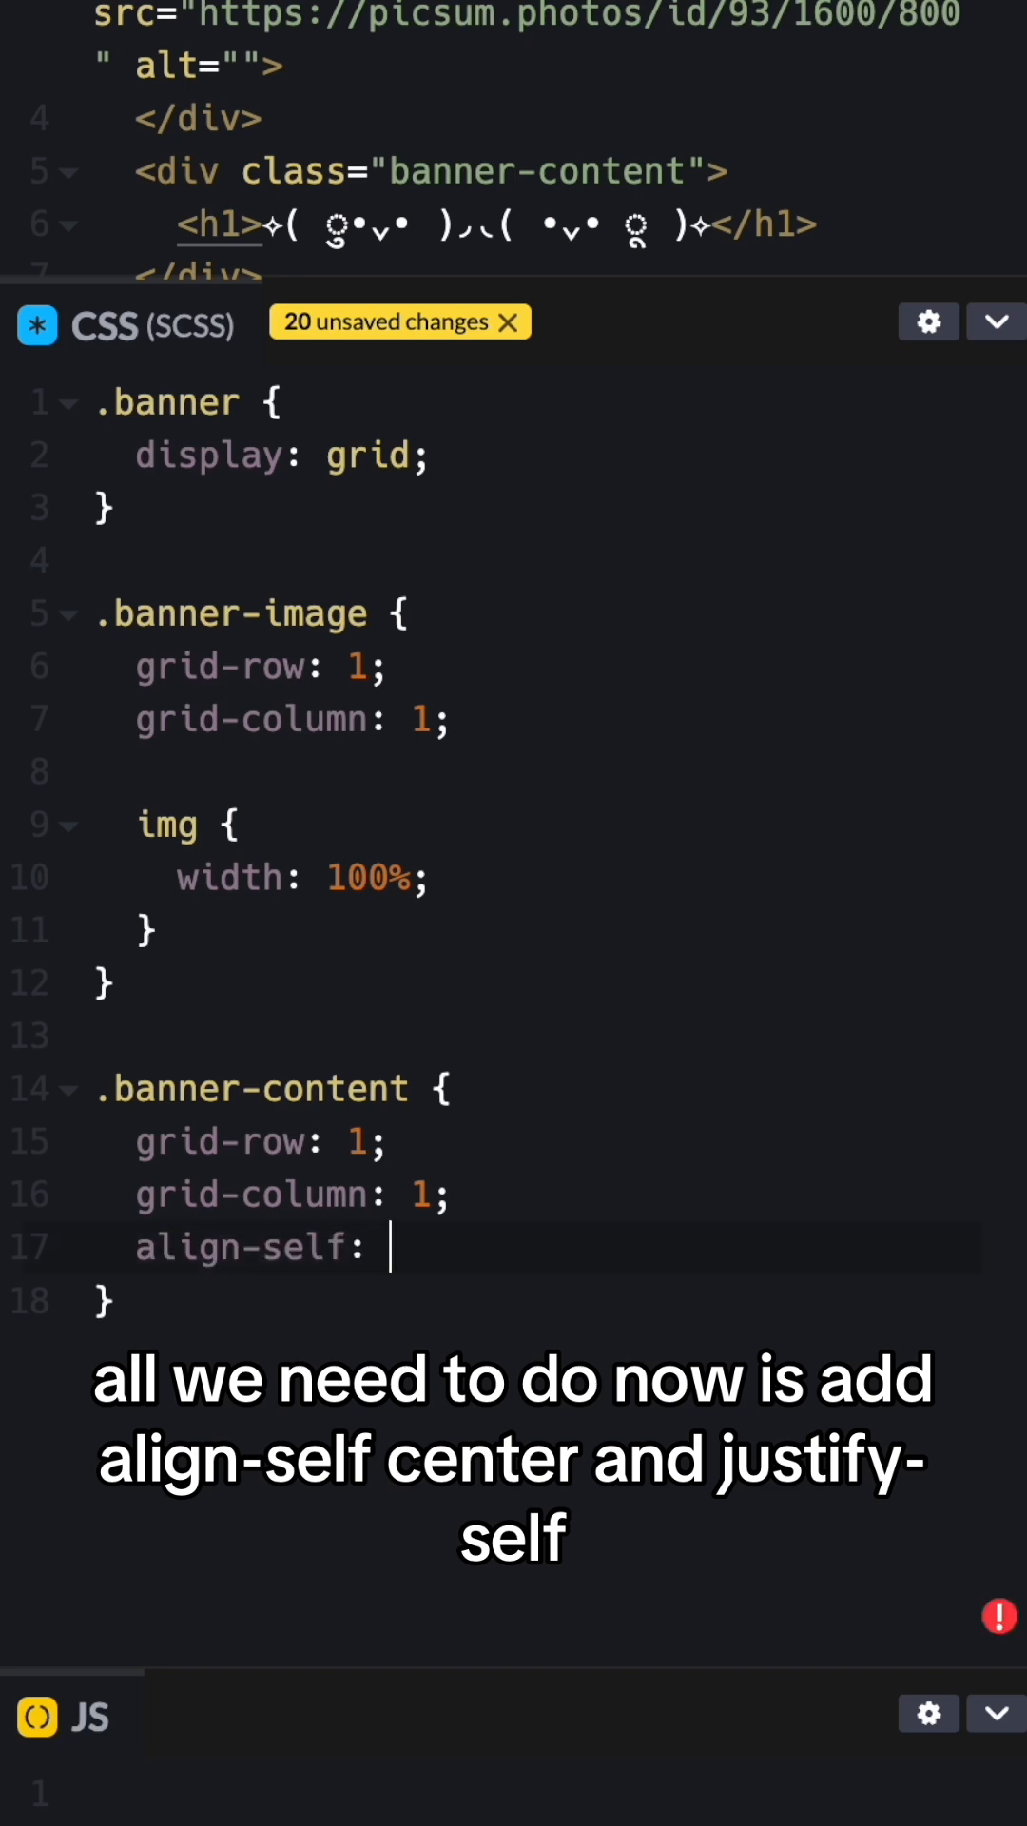
text(center;)
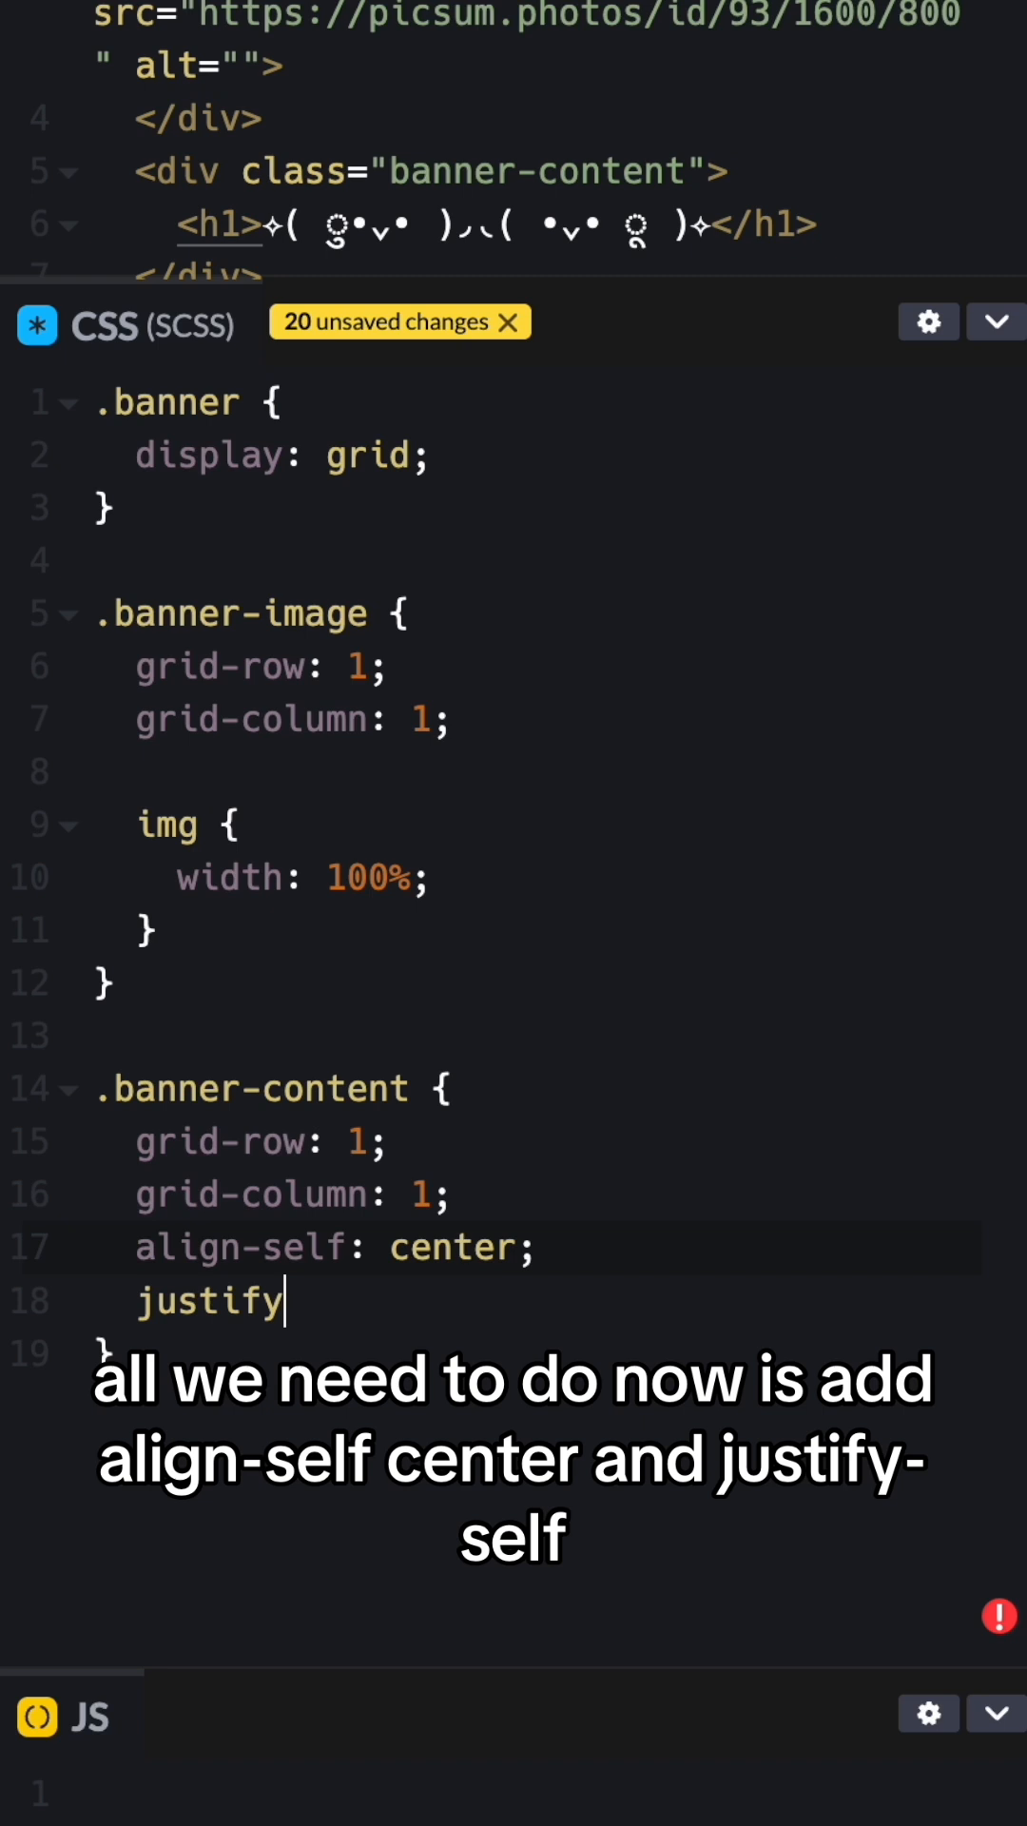
text(-self: ce)
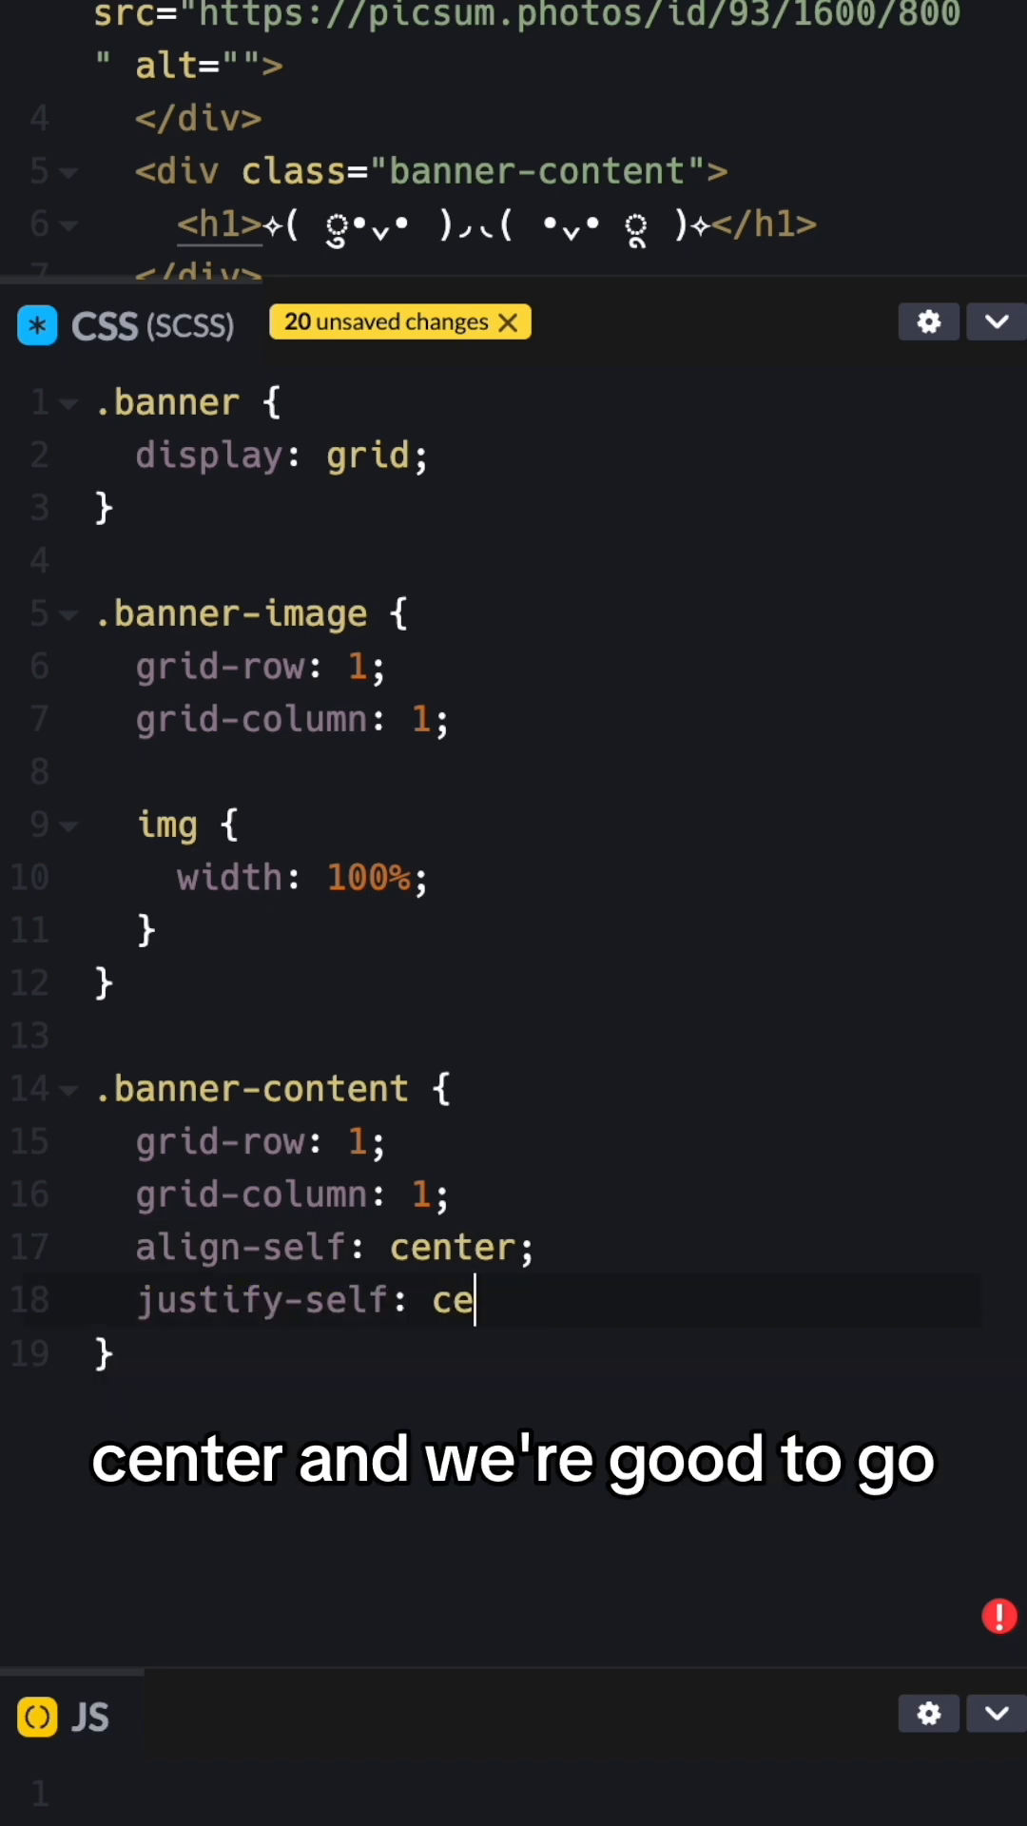
text(nter;)
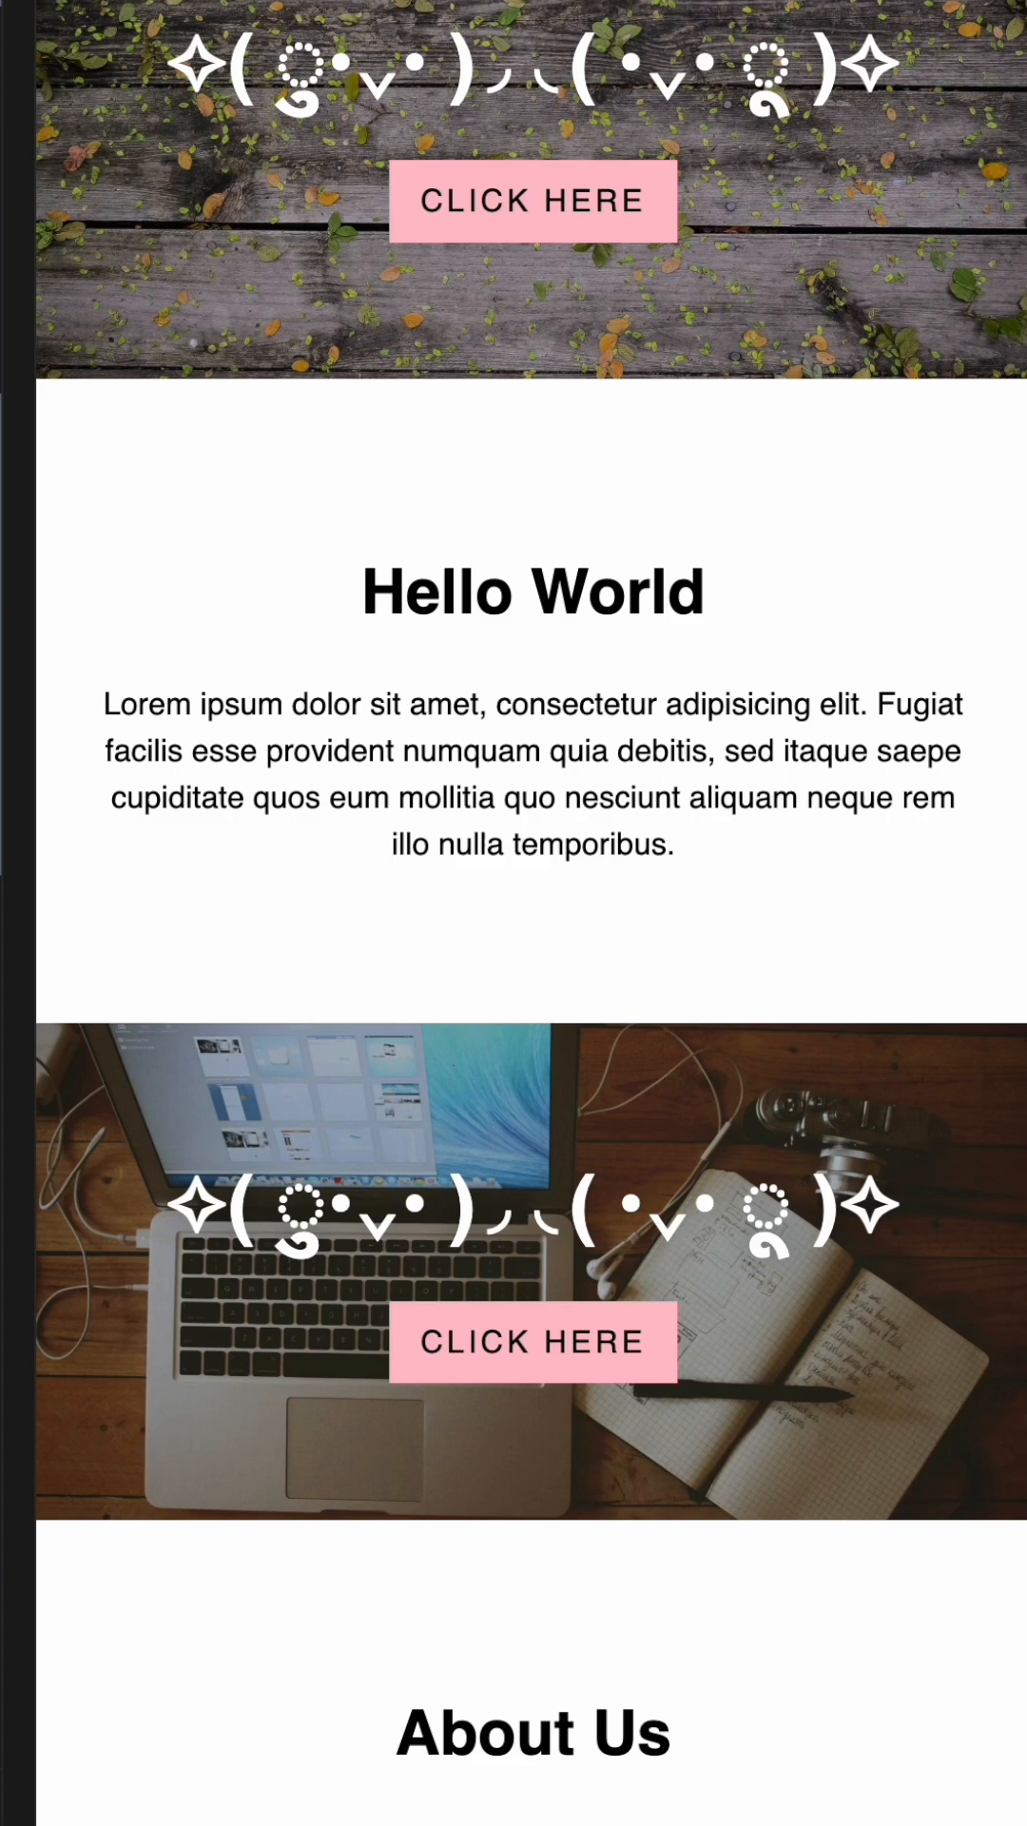
- Scroll the mobile preview down to the About Us section and circular images
scroll(down, 3)
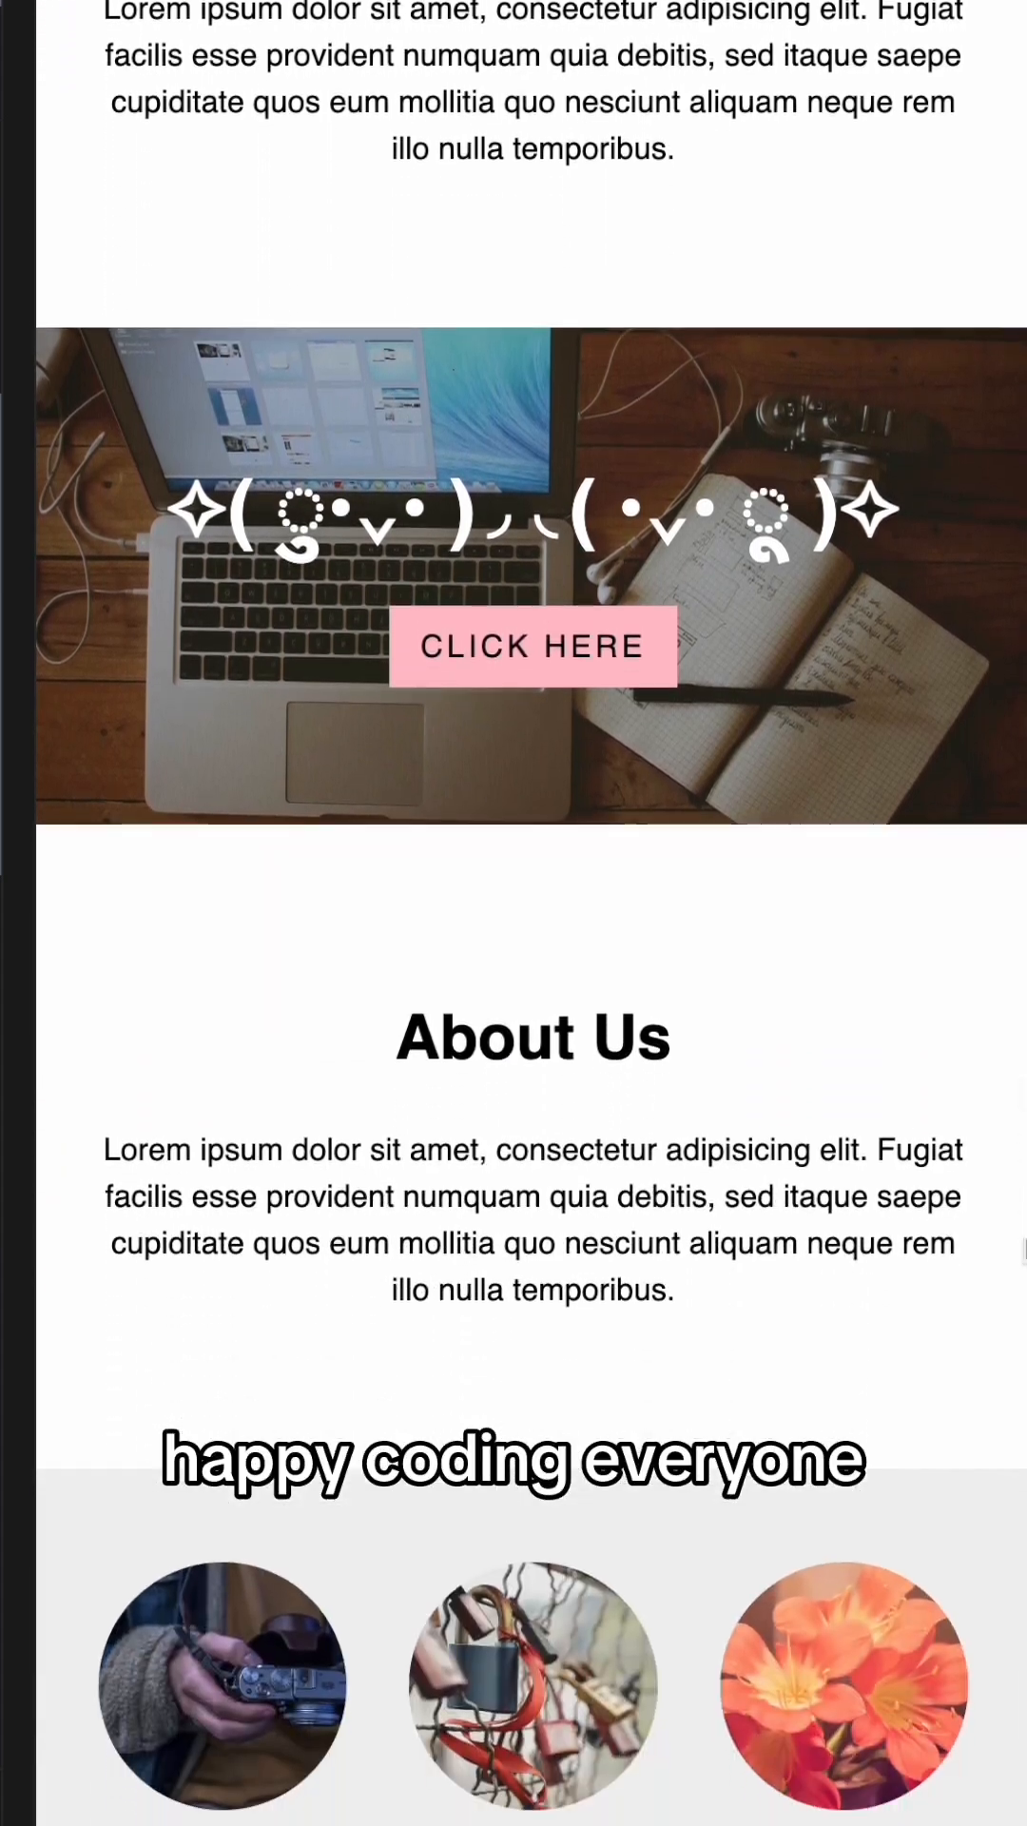